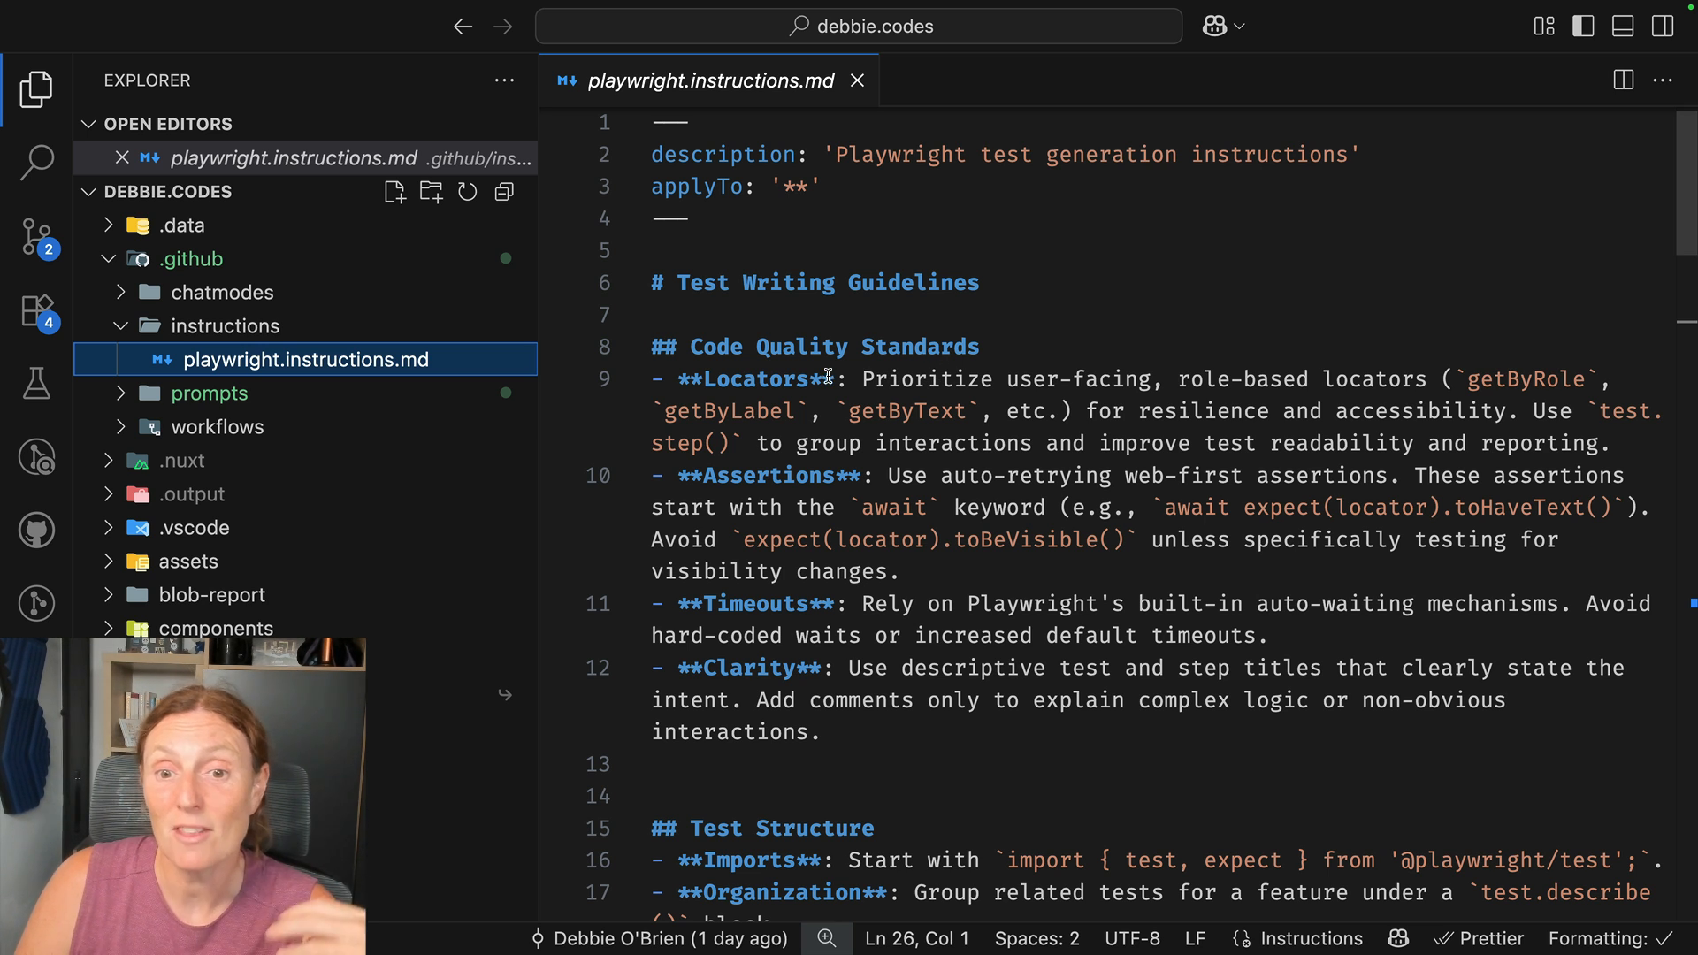
Bring up Copilot chat from the Copilot menu and maximize it to fill the window
scroll("down", 3)
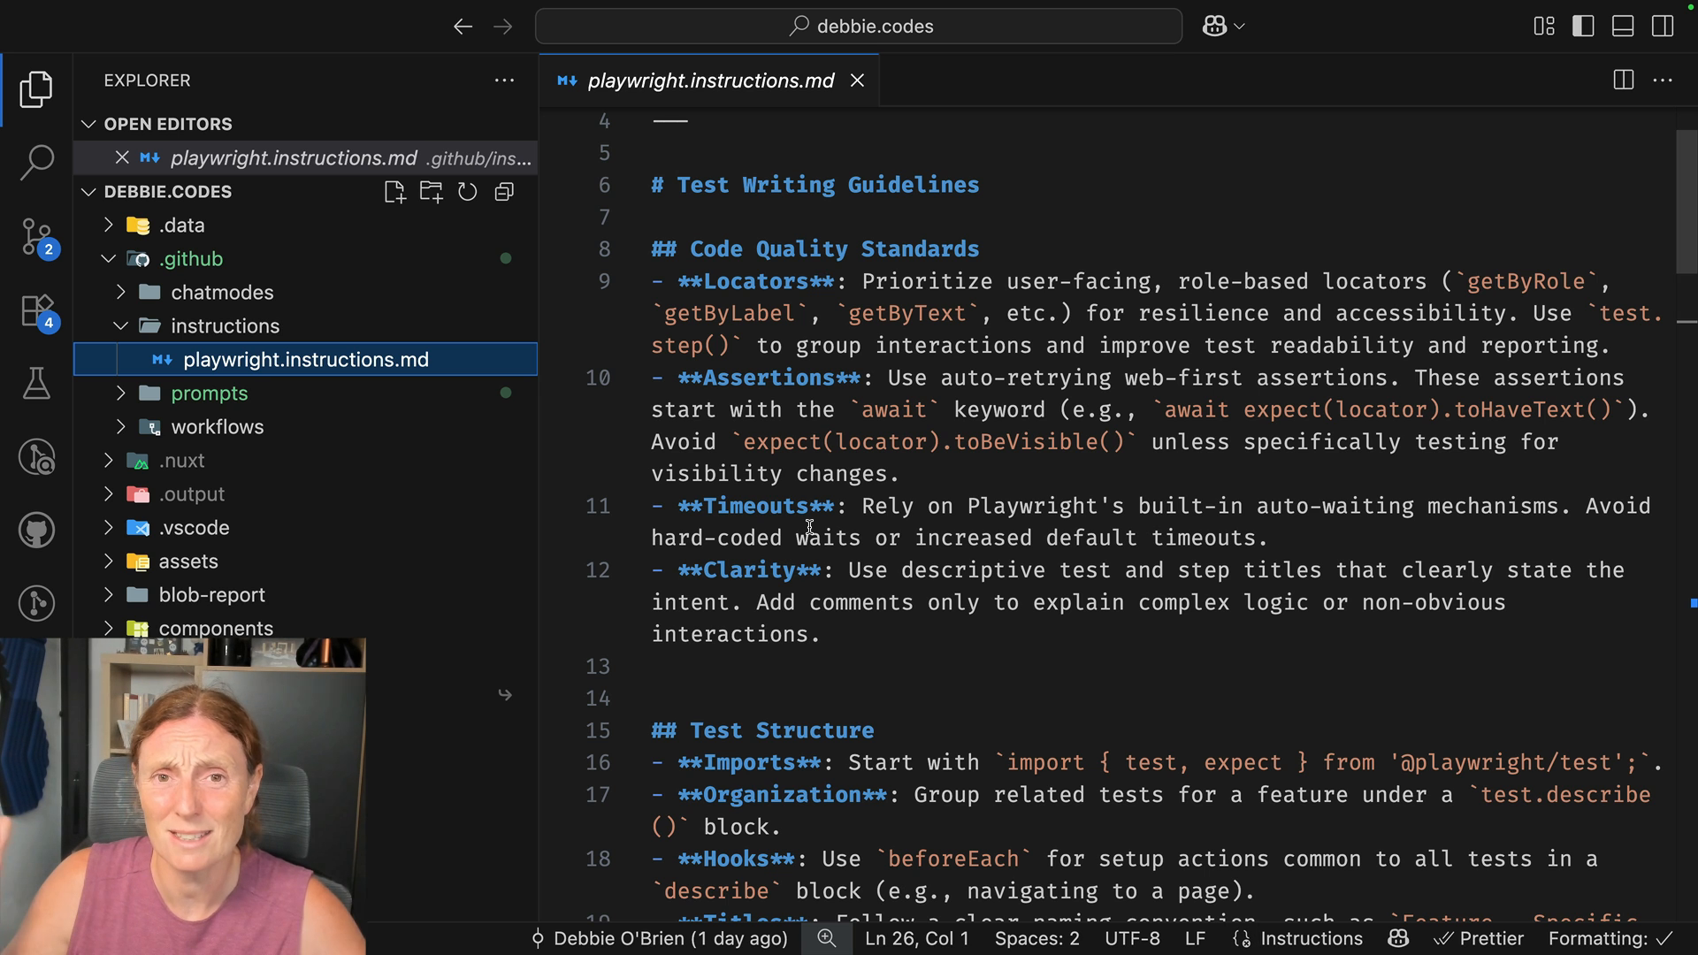
scroll("down", 3)
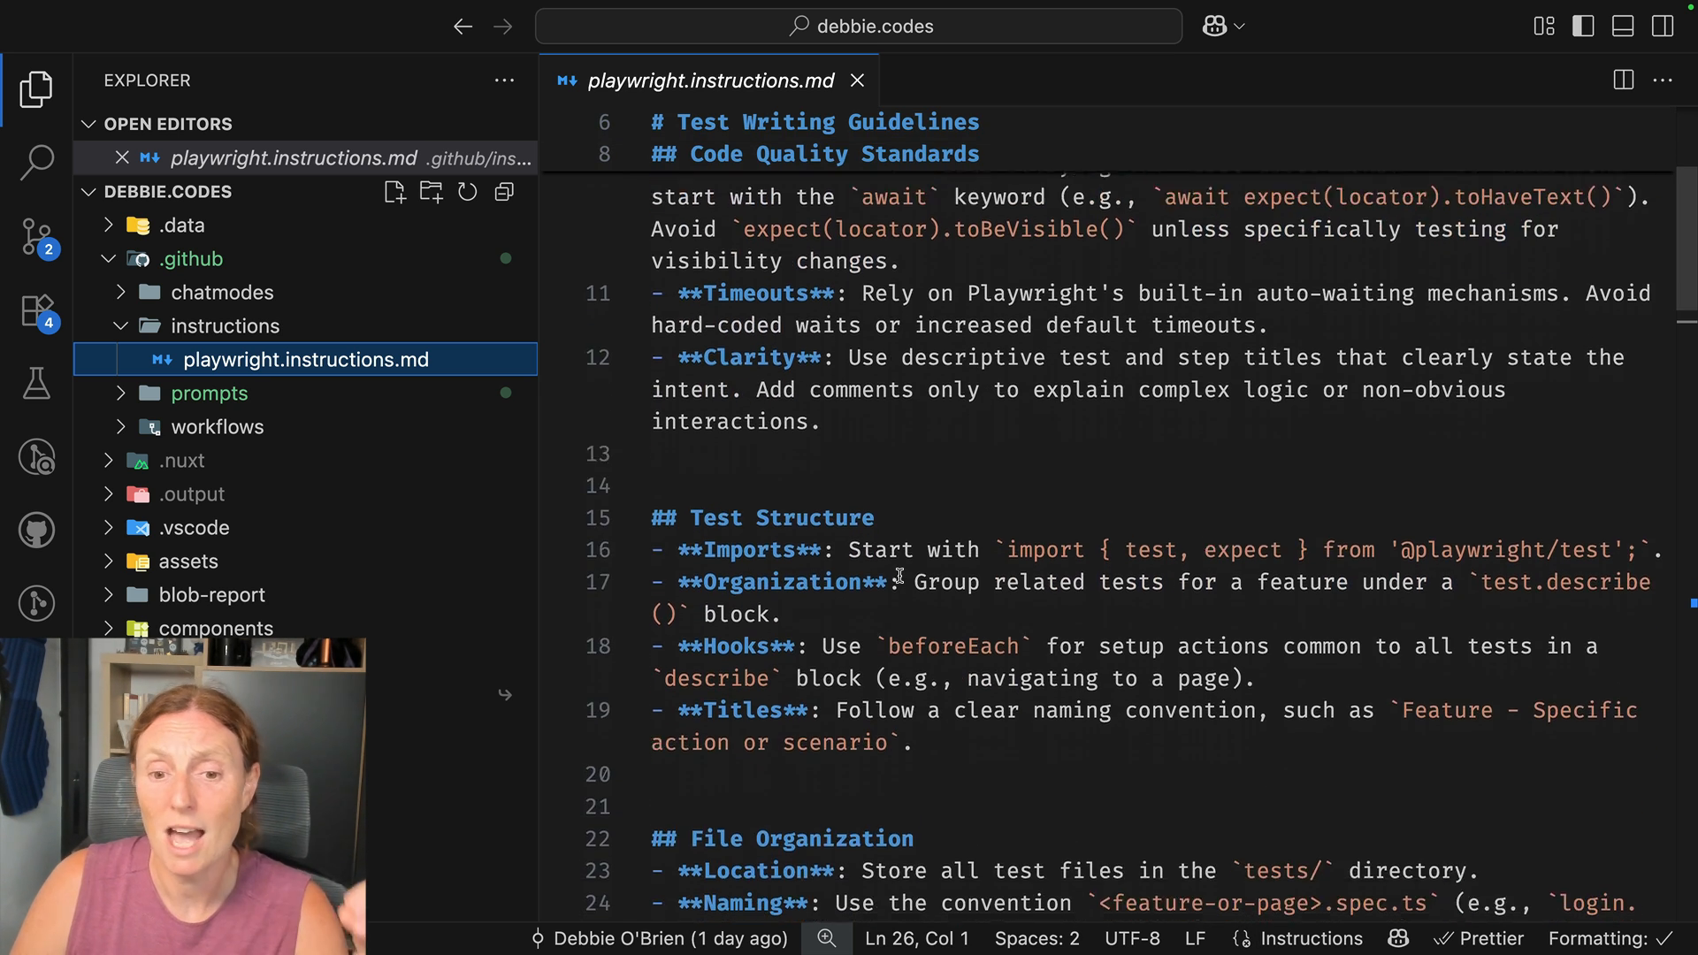
scroll("down", 3)
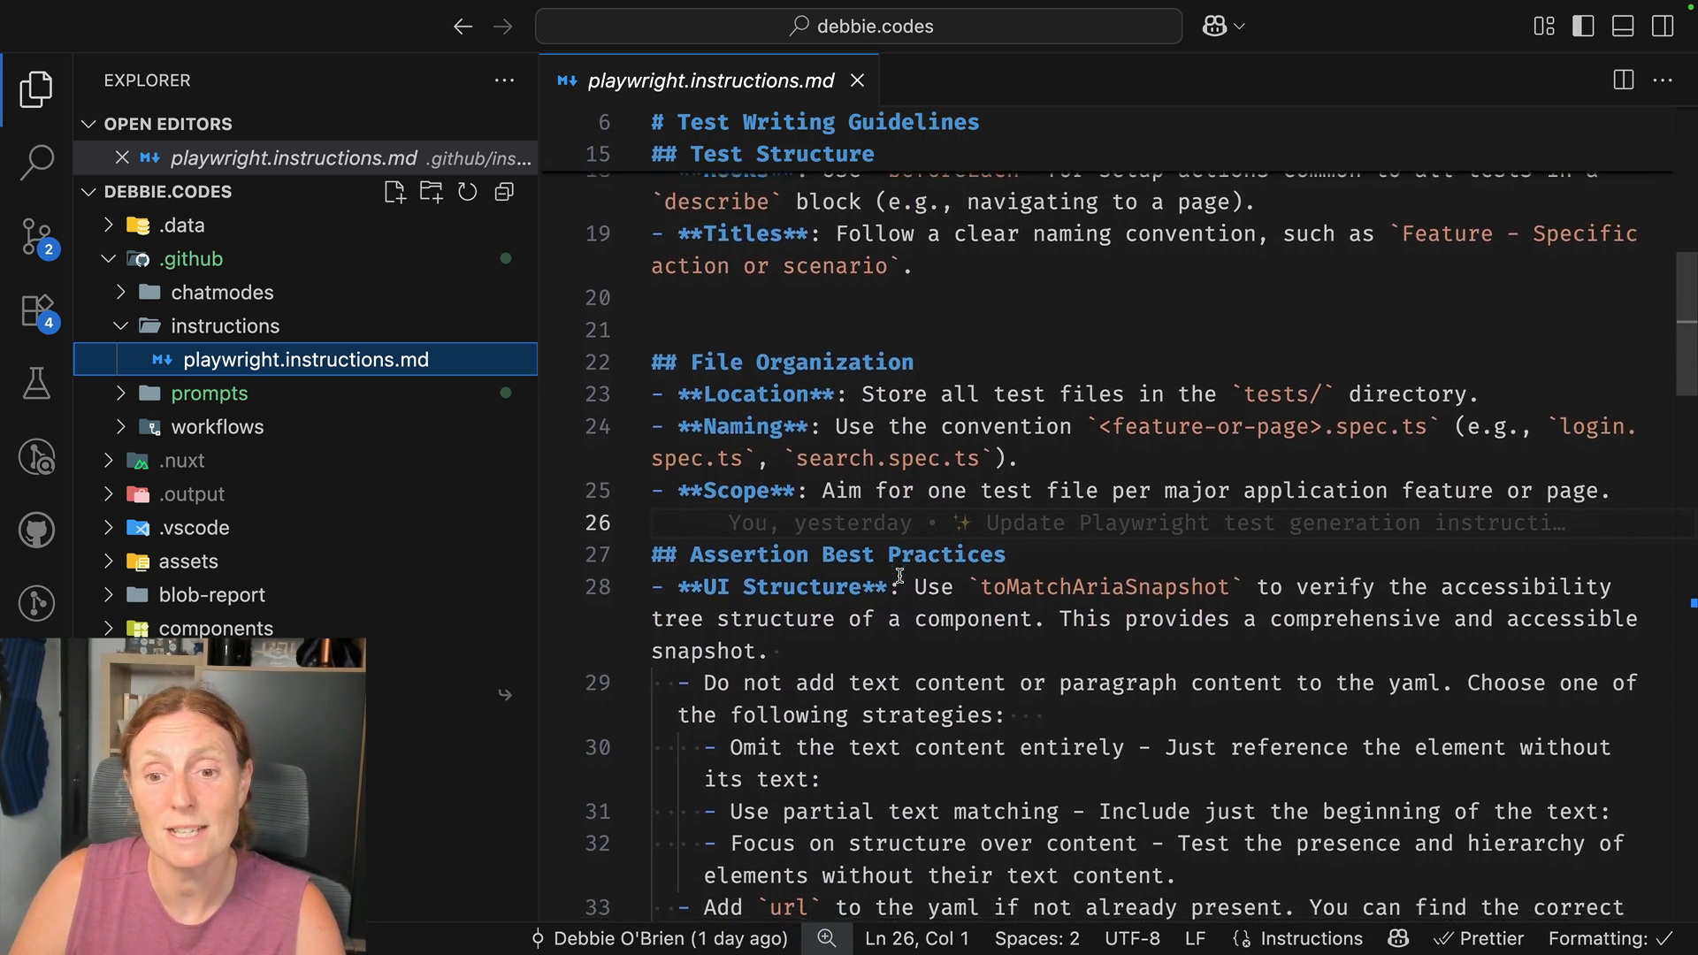
scroll("down", 3)
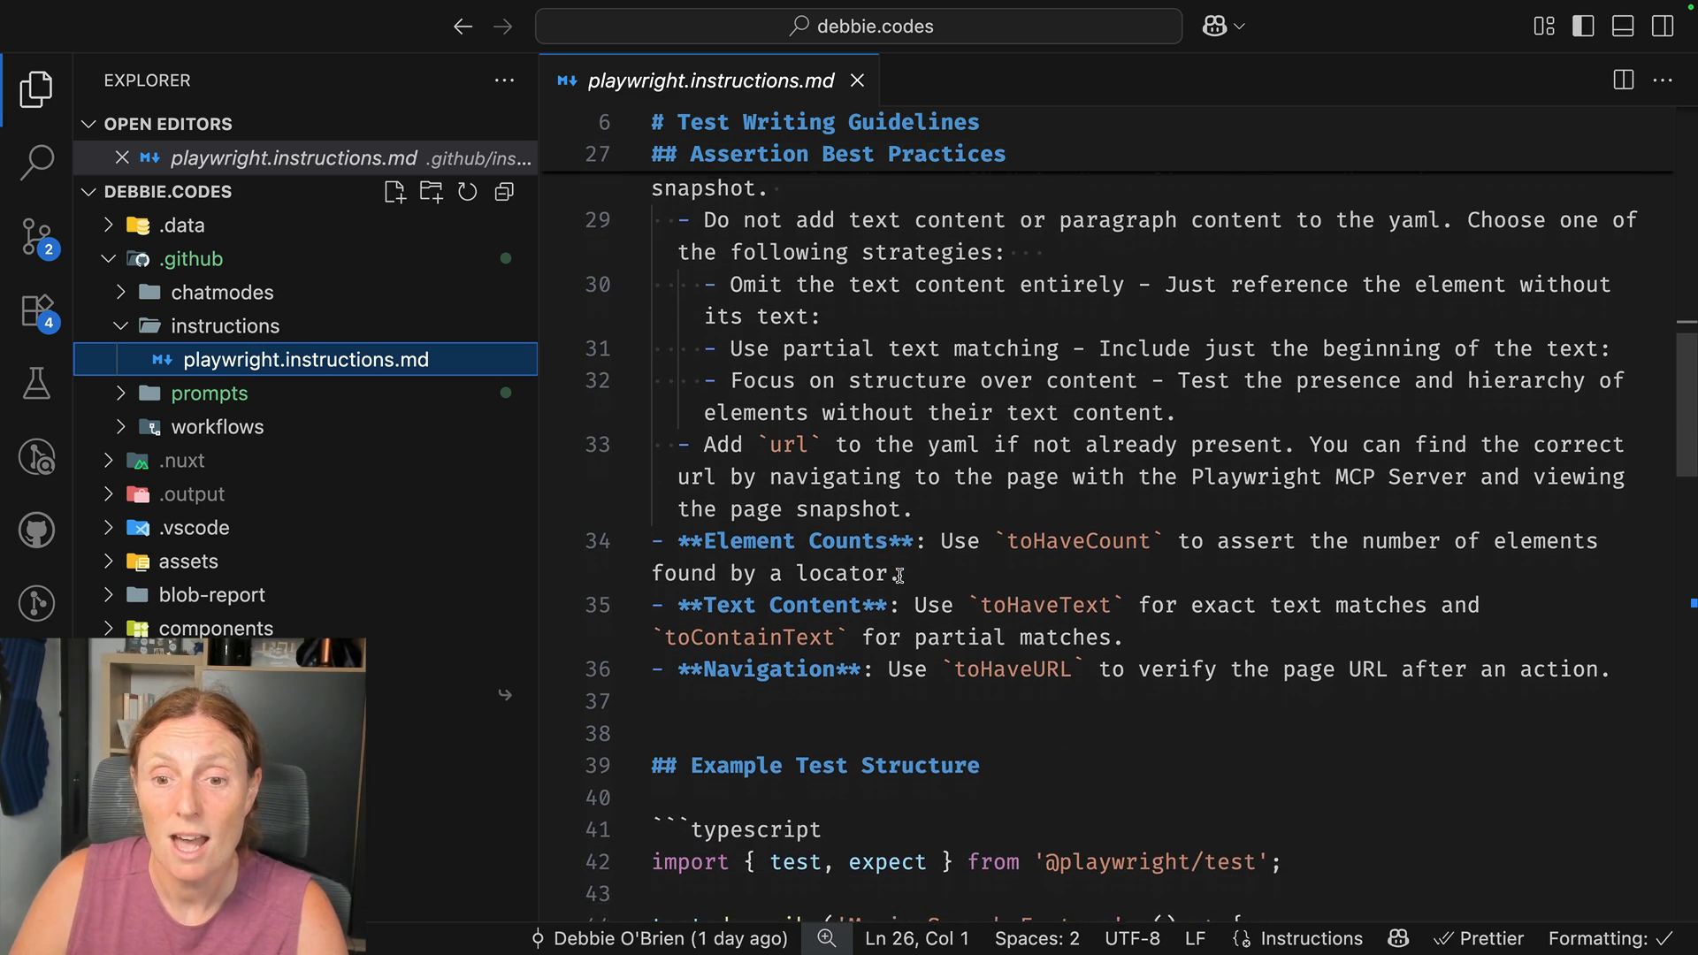
scroll("down", 3)
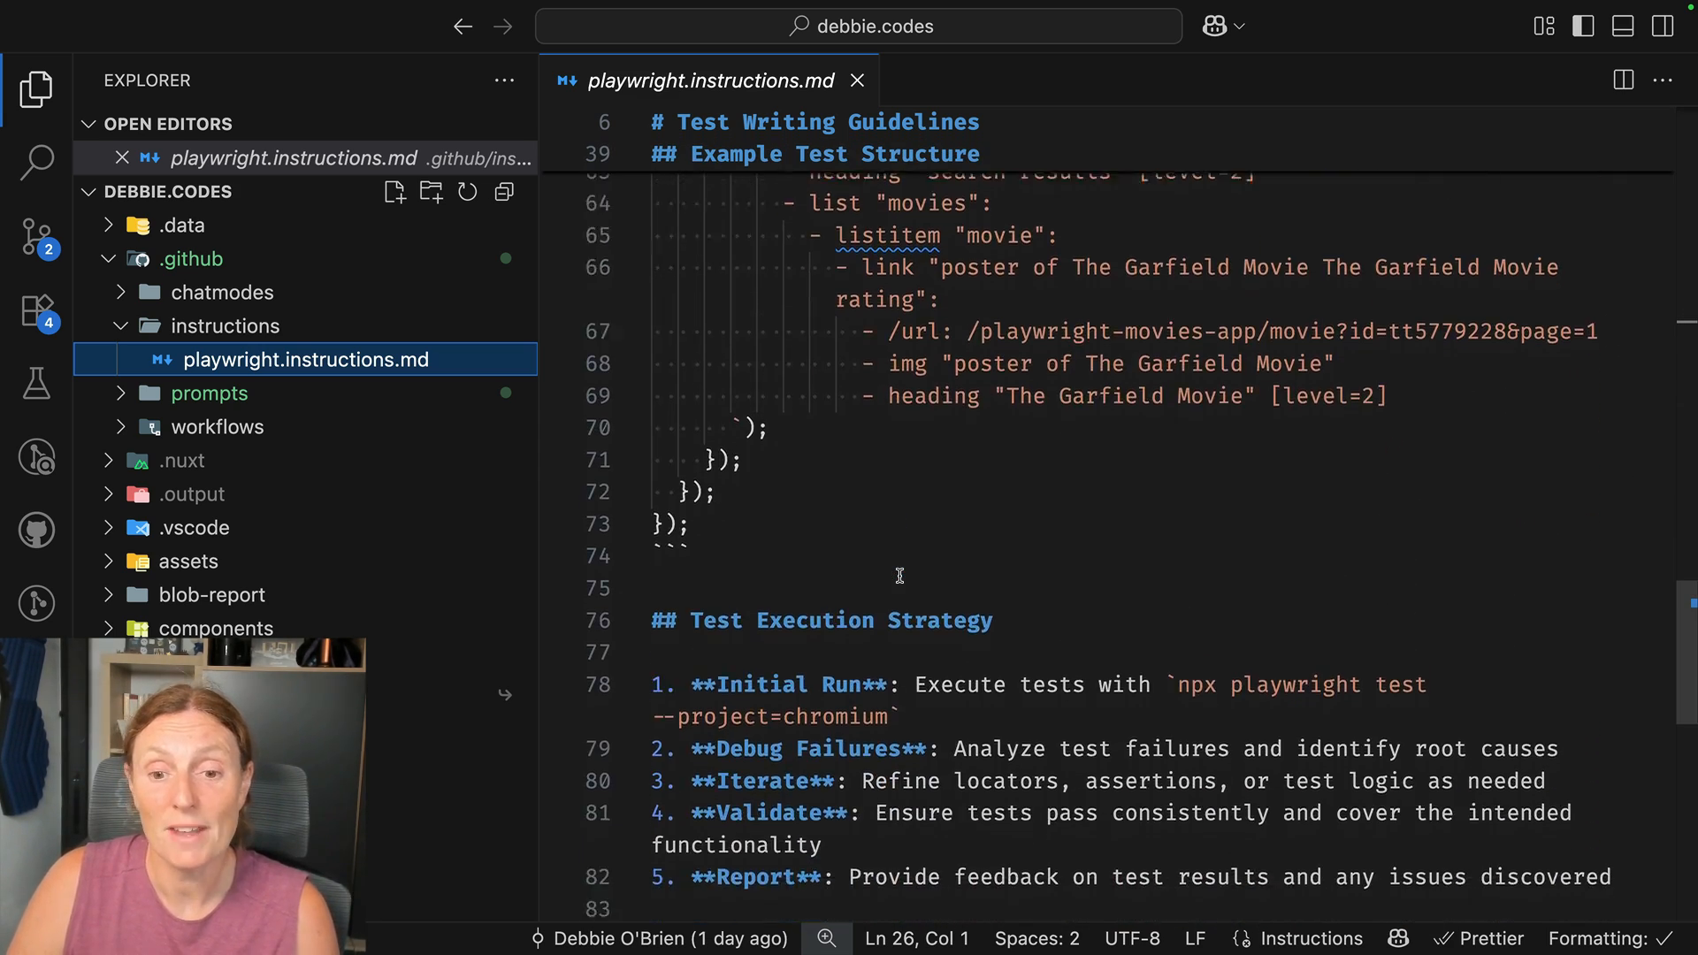
scroll("down", 3)
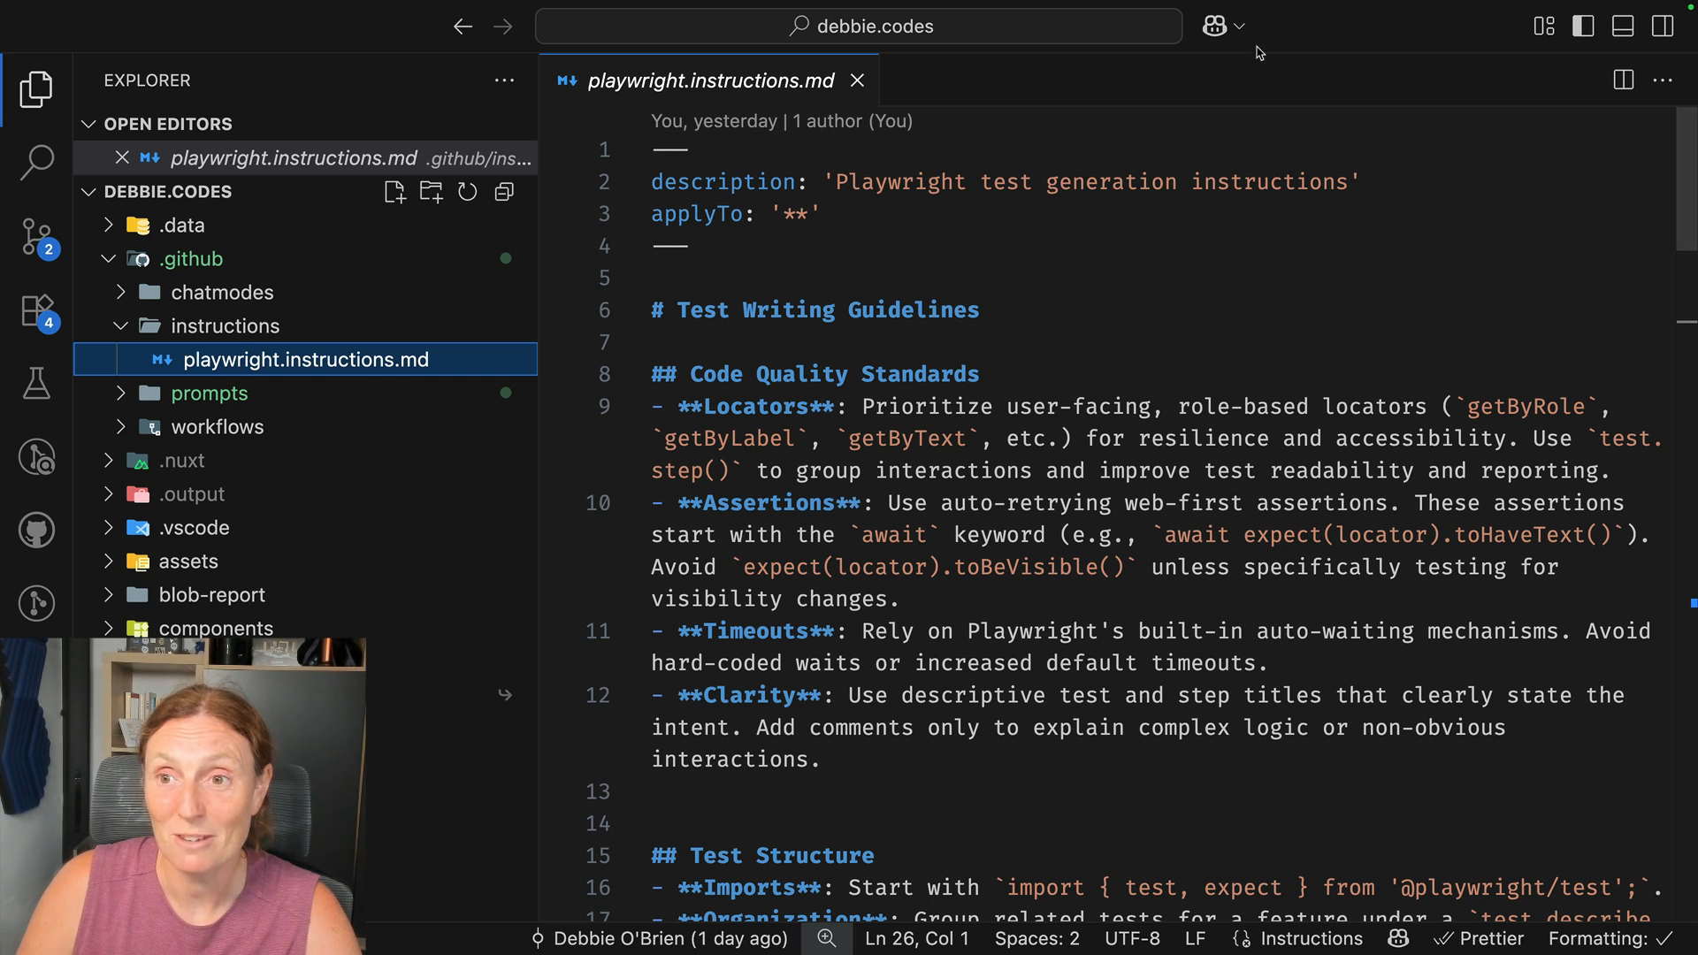
left_click(1239, 25)
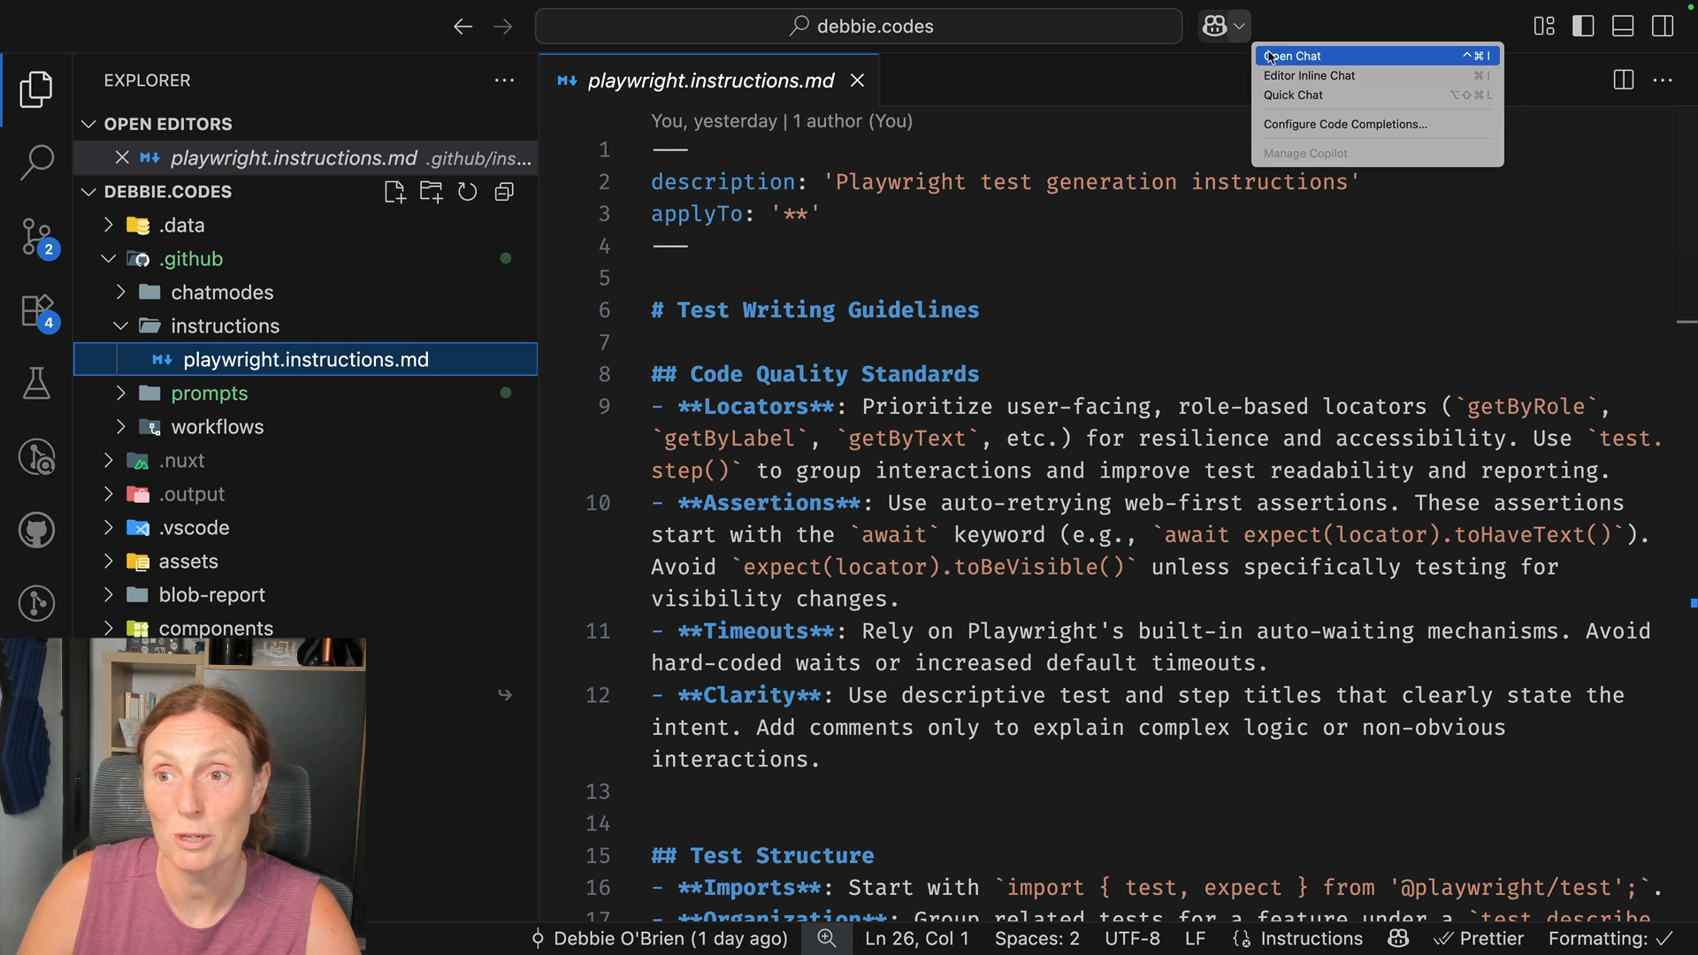
left_click(1293, 55)
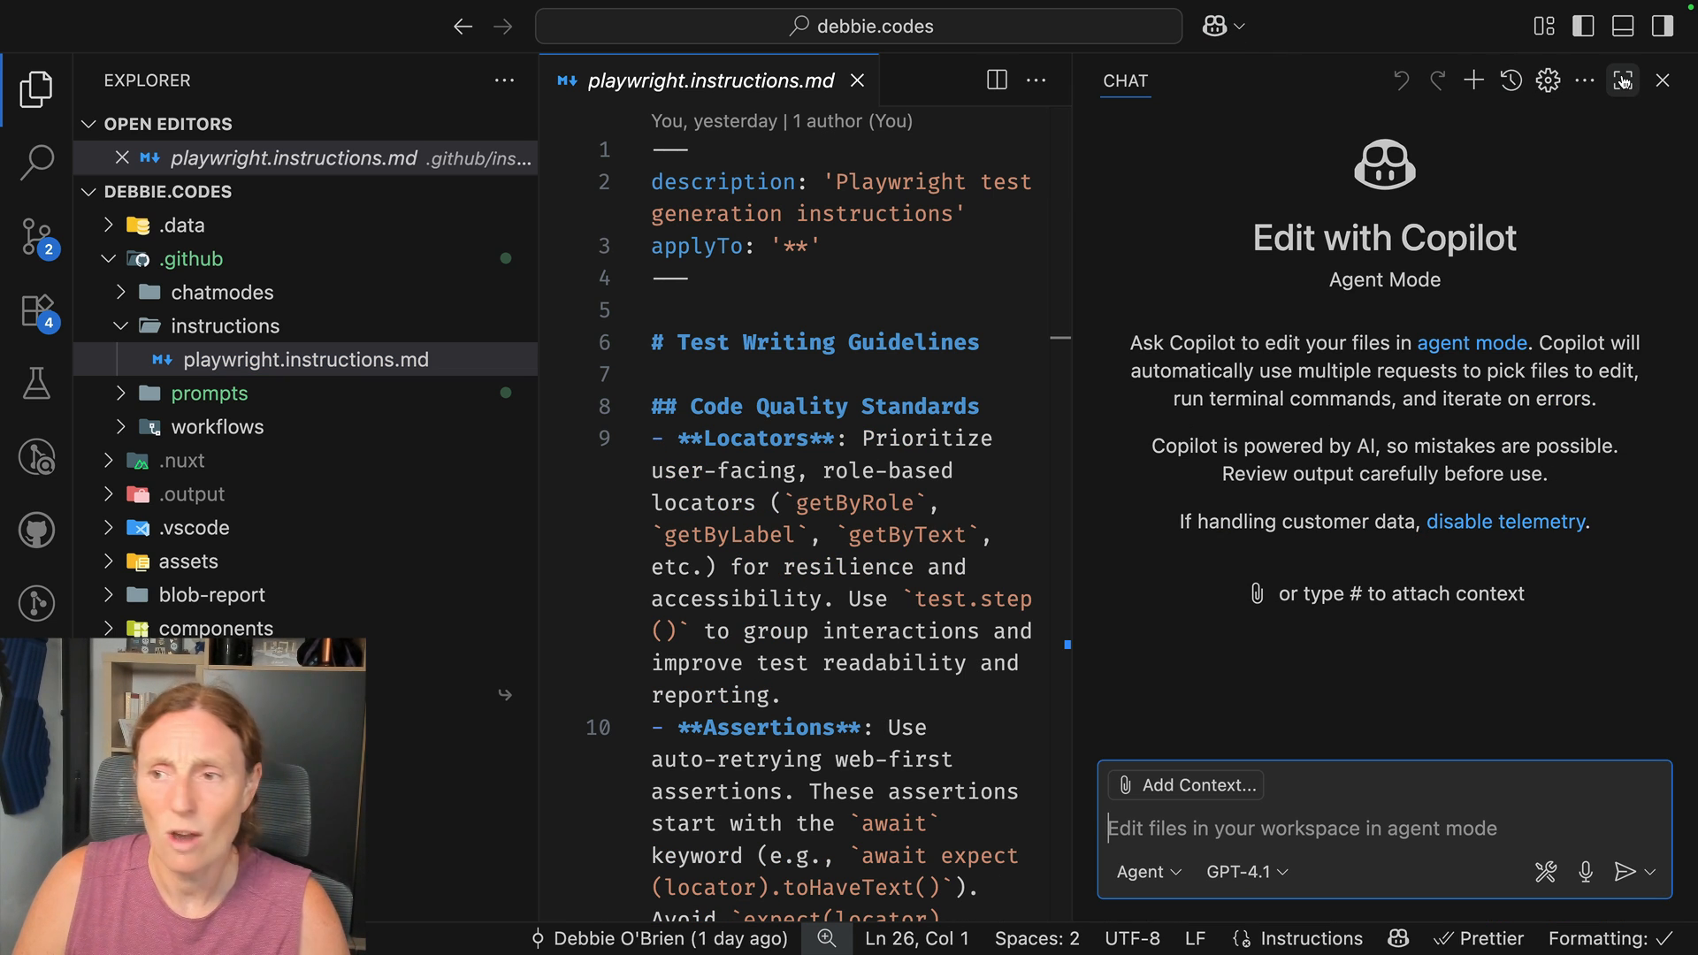
left_click(1622, 81)
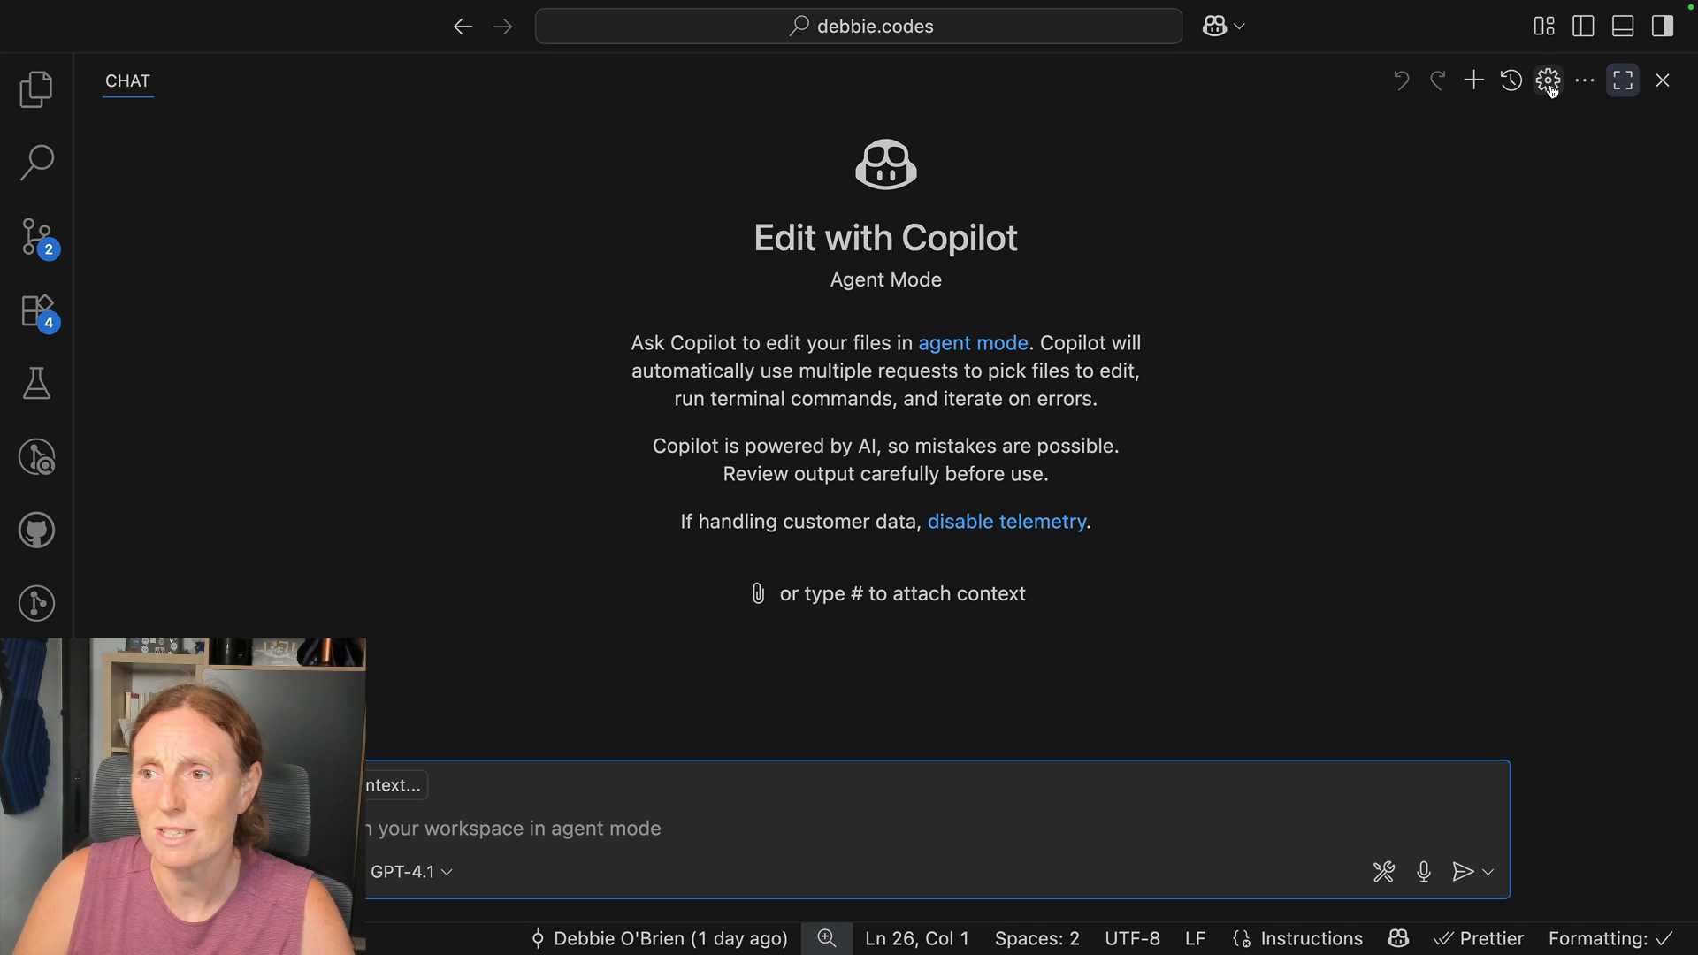
Run Generate Instructions from the chat gear menu to create workspace instructions
left_click(1548, 80)
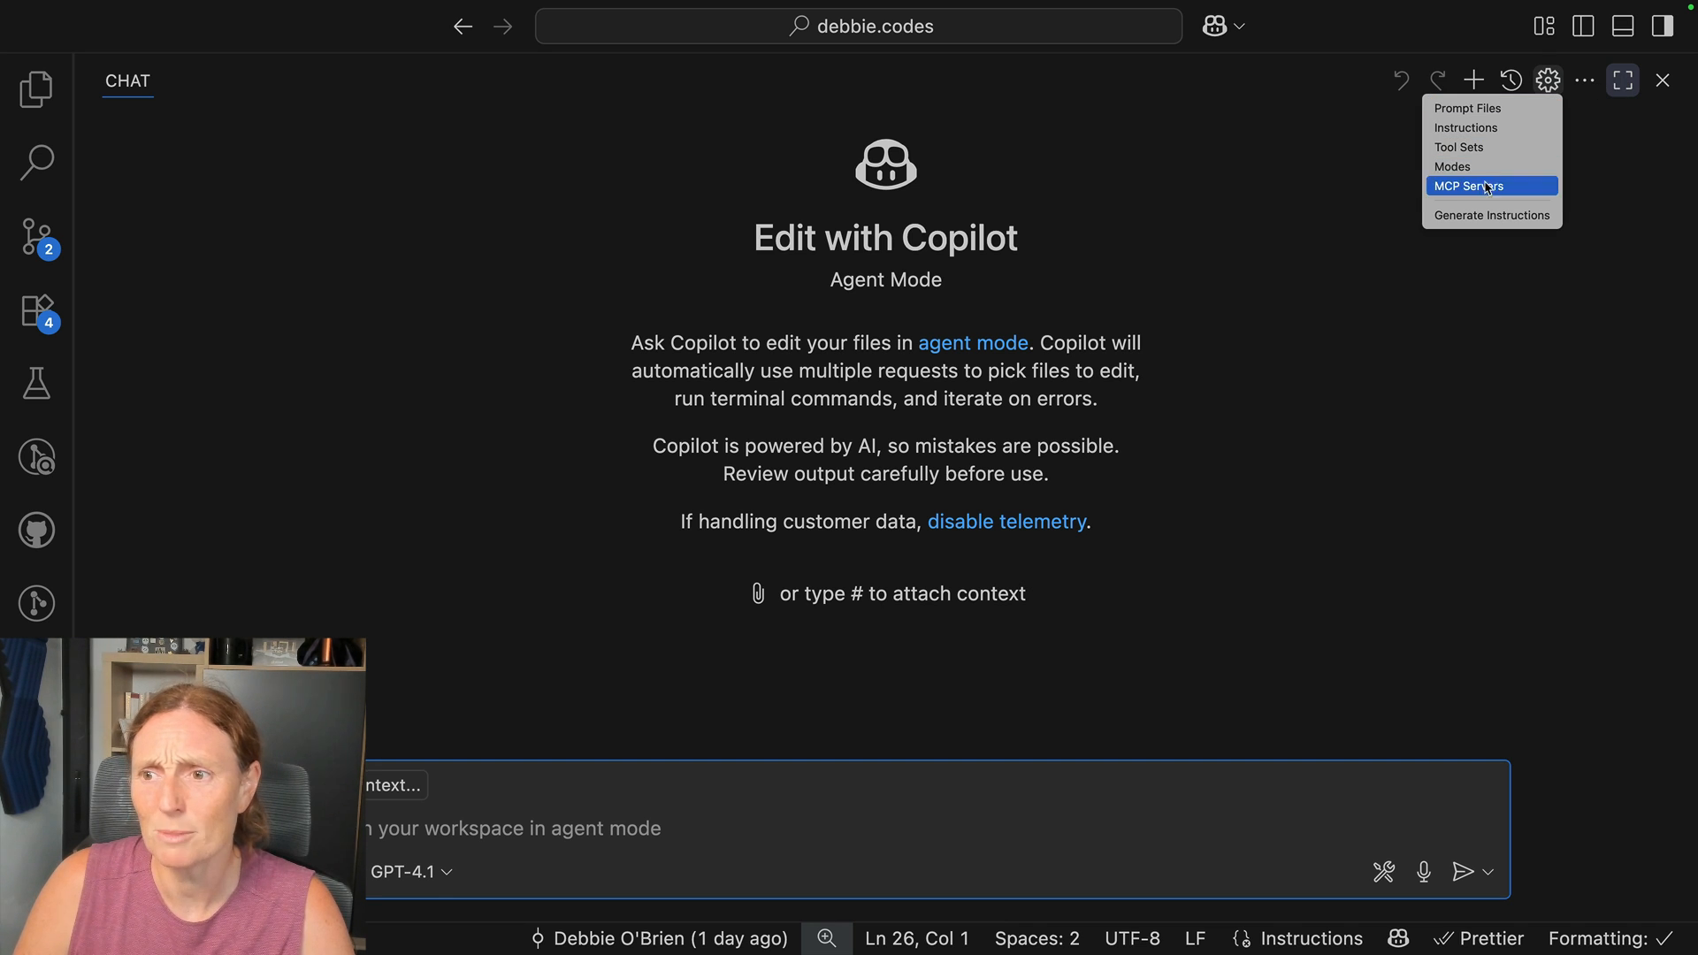
left_click(1492, 214)
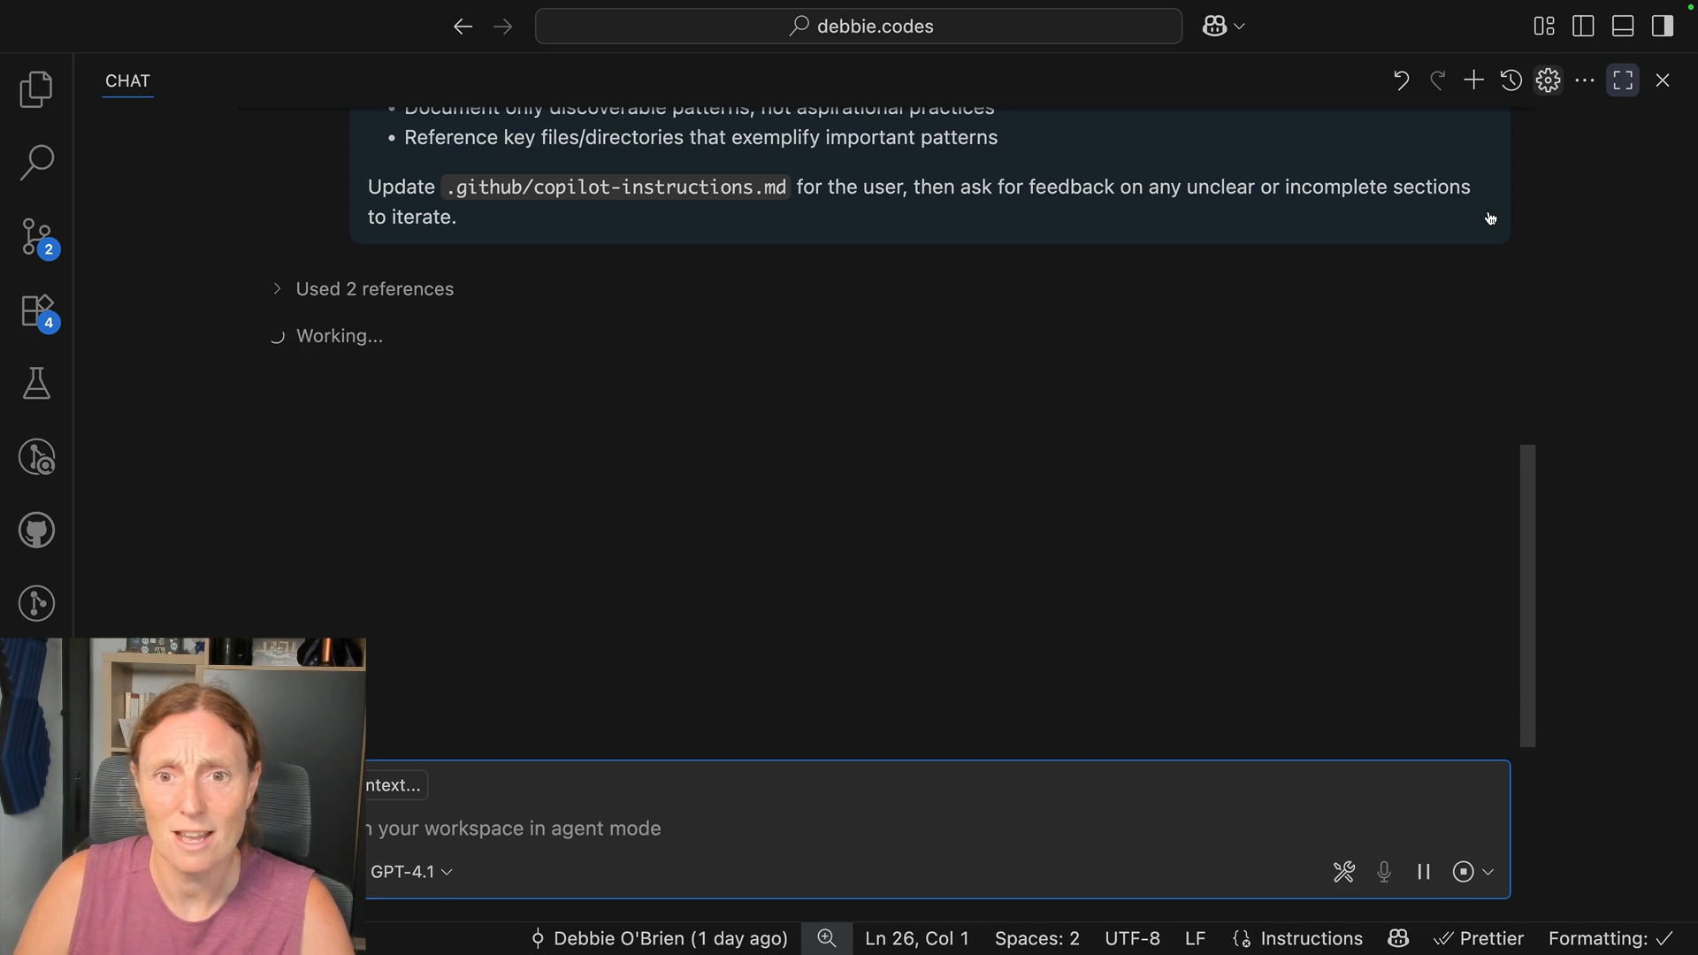
mouse_move(1548, 80)
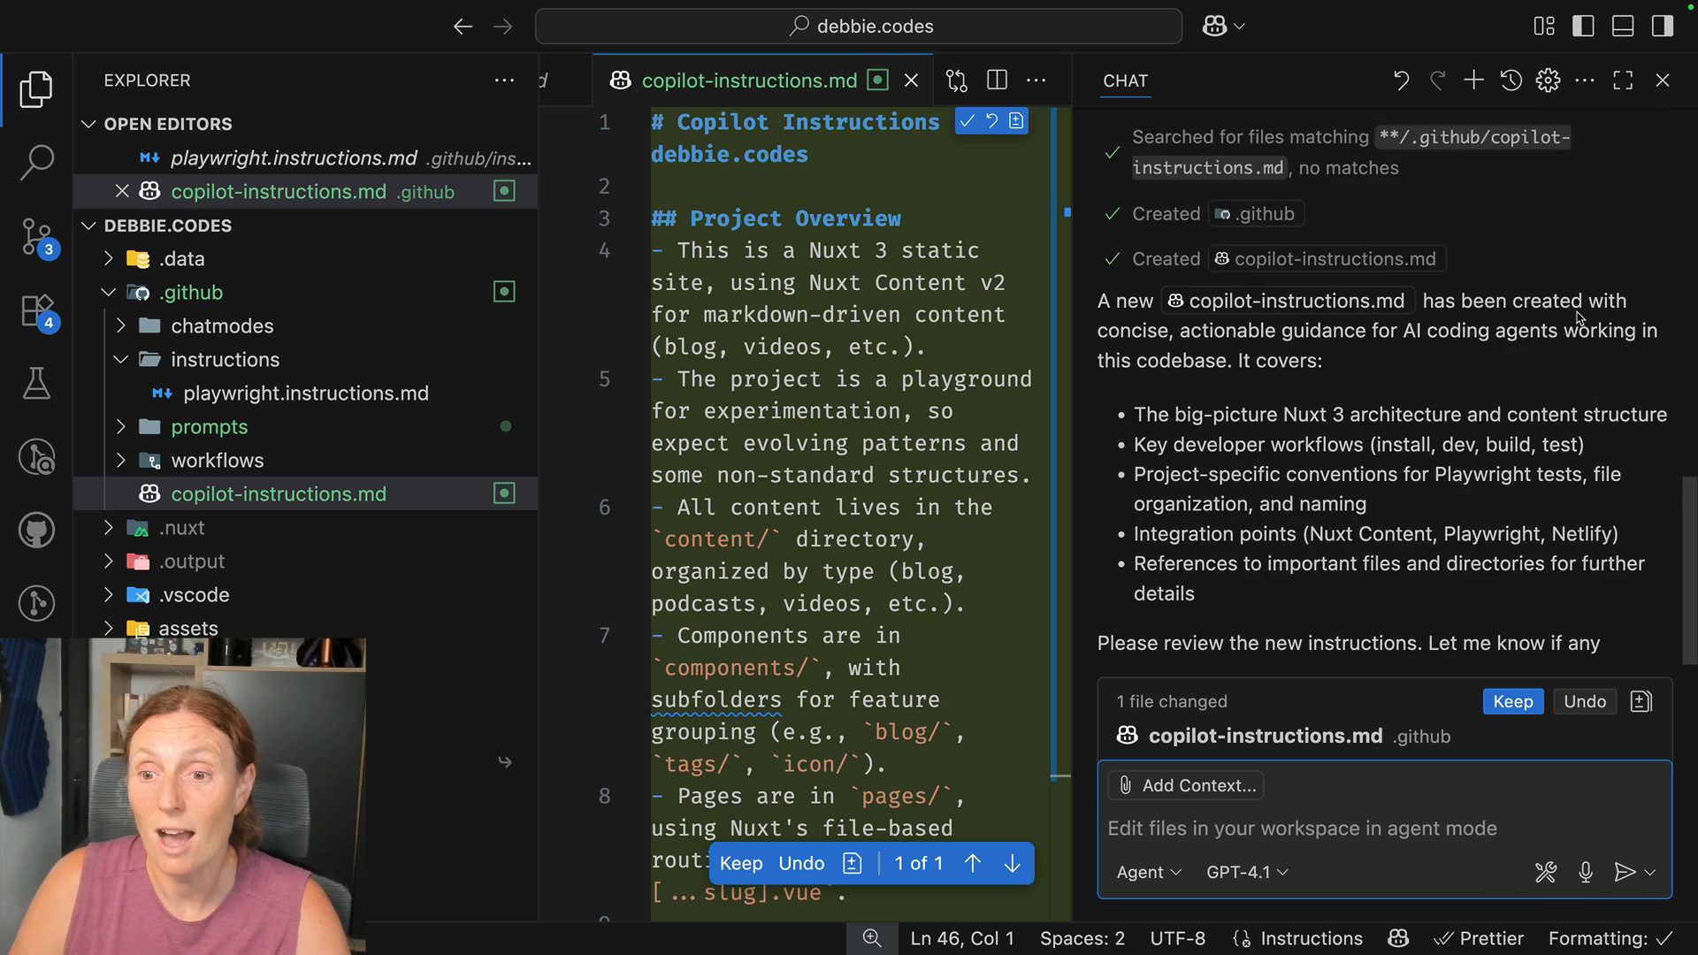
Scroll through the generated copilot-instructions.md content awaiting review
scroll("down", 3)
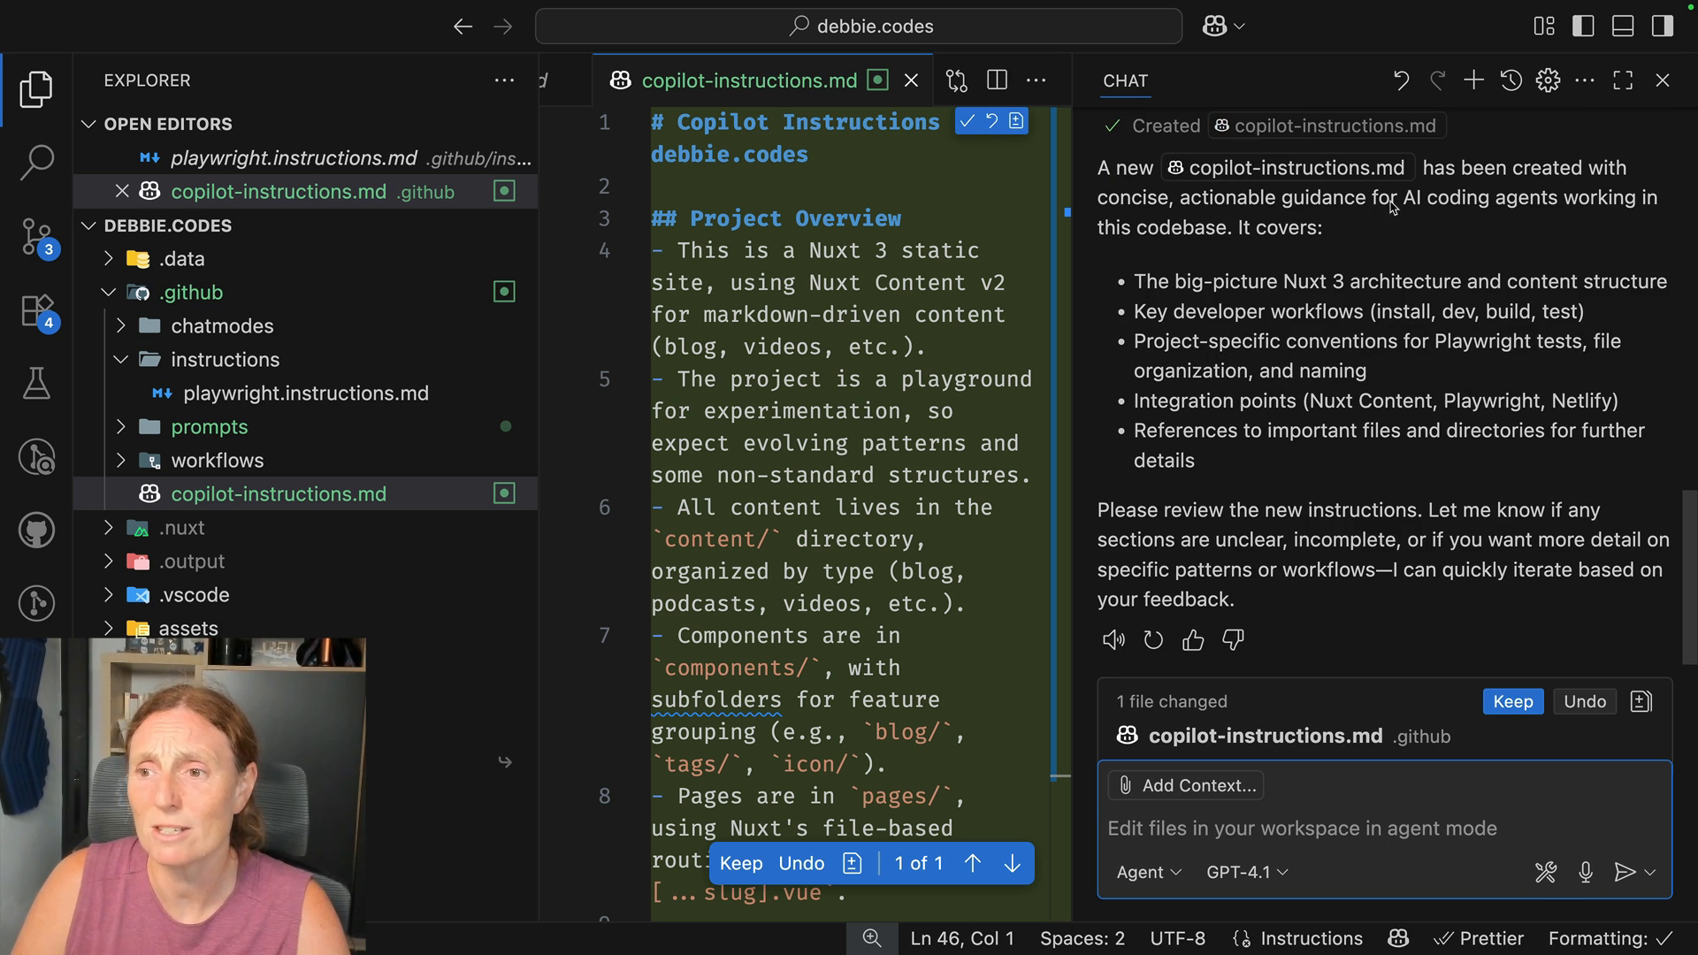
mouse_move(1515, 250)
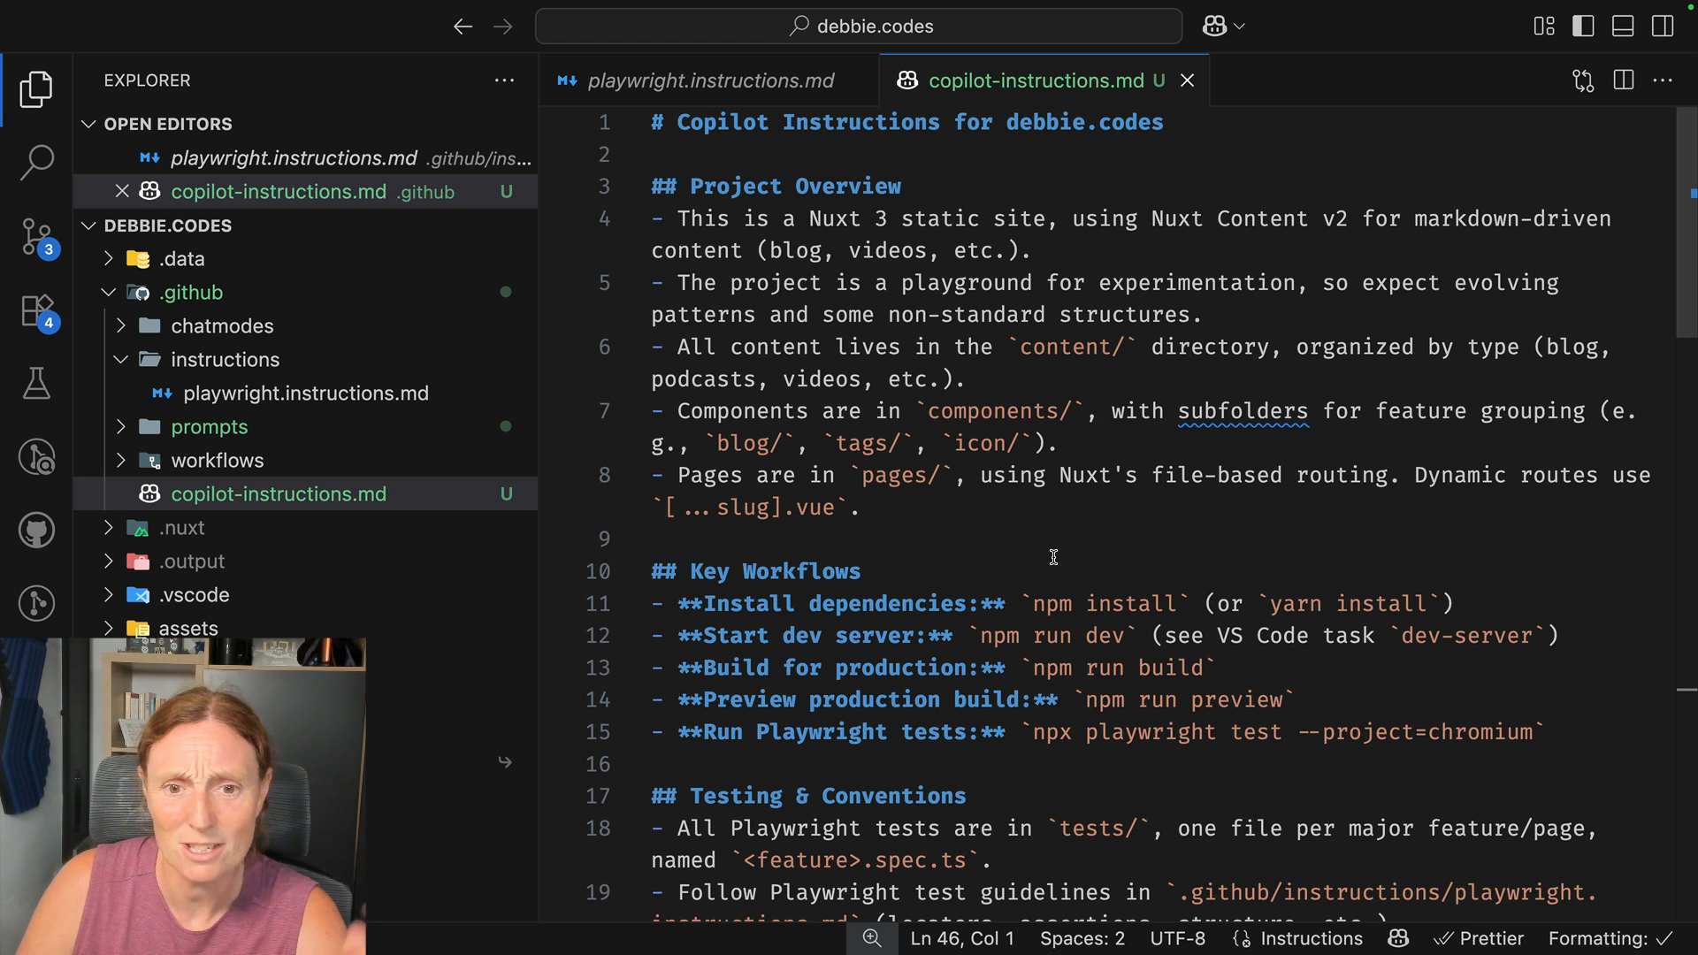
scroll("down", 3)
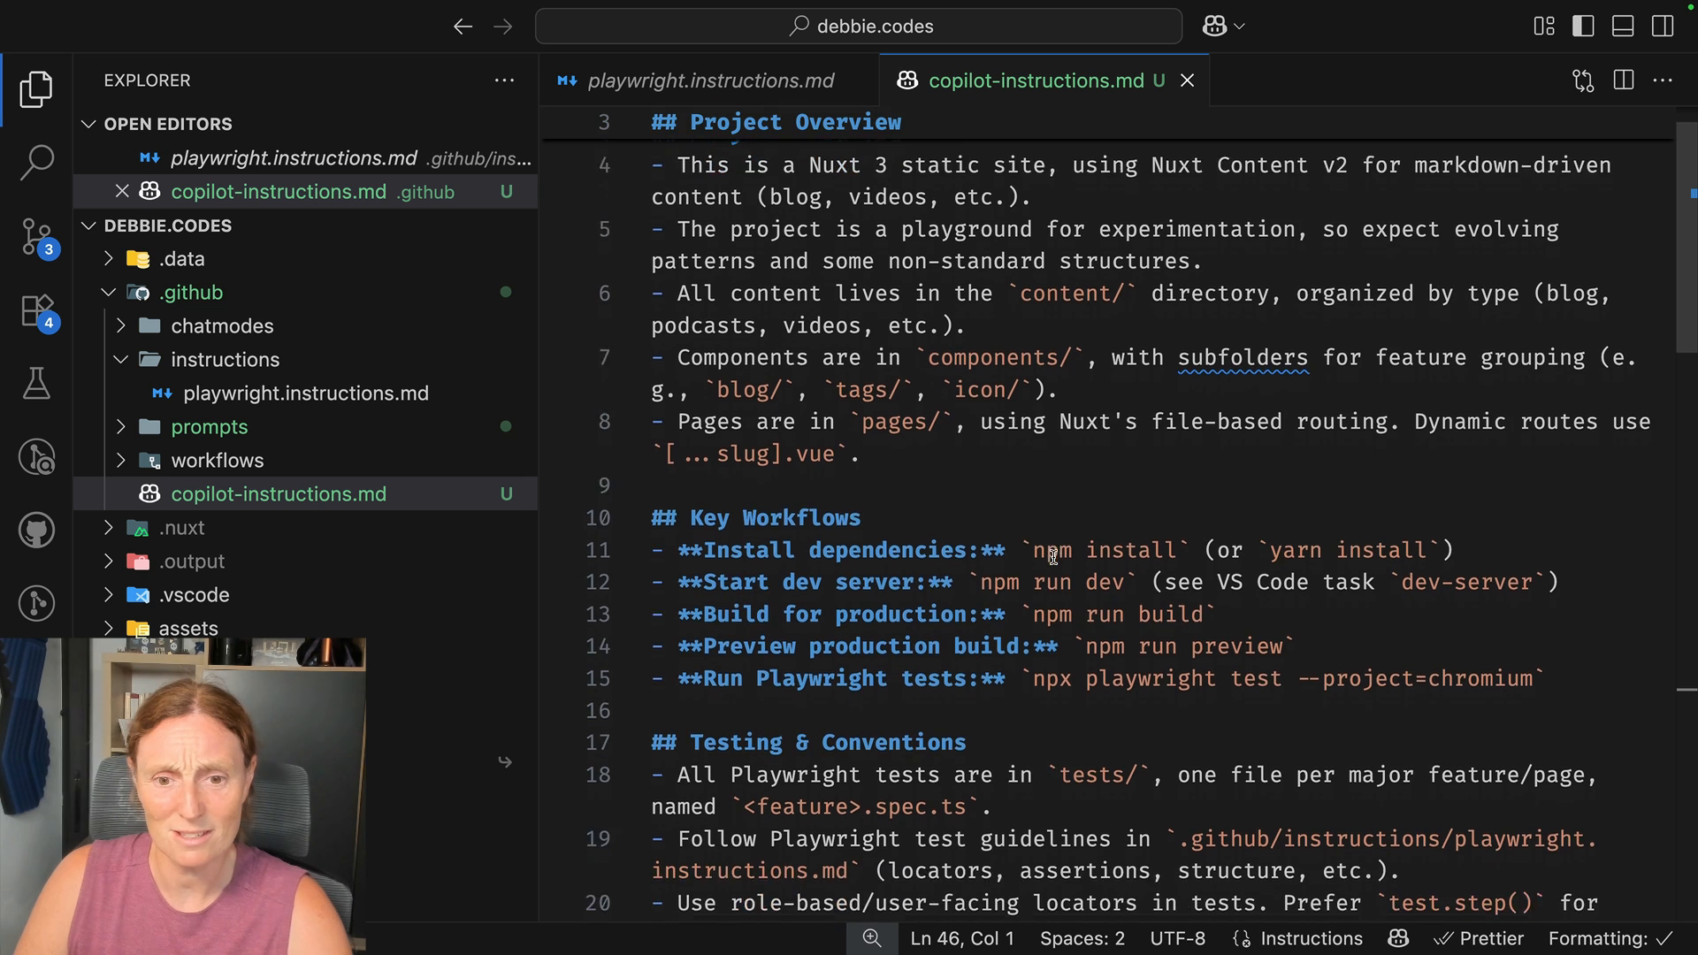
scroll("down", 3)
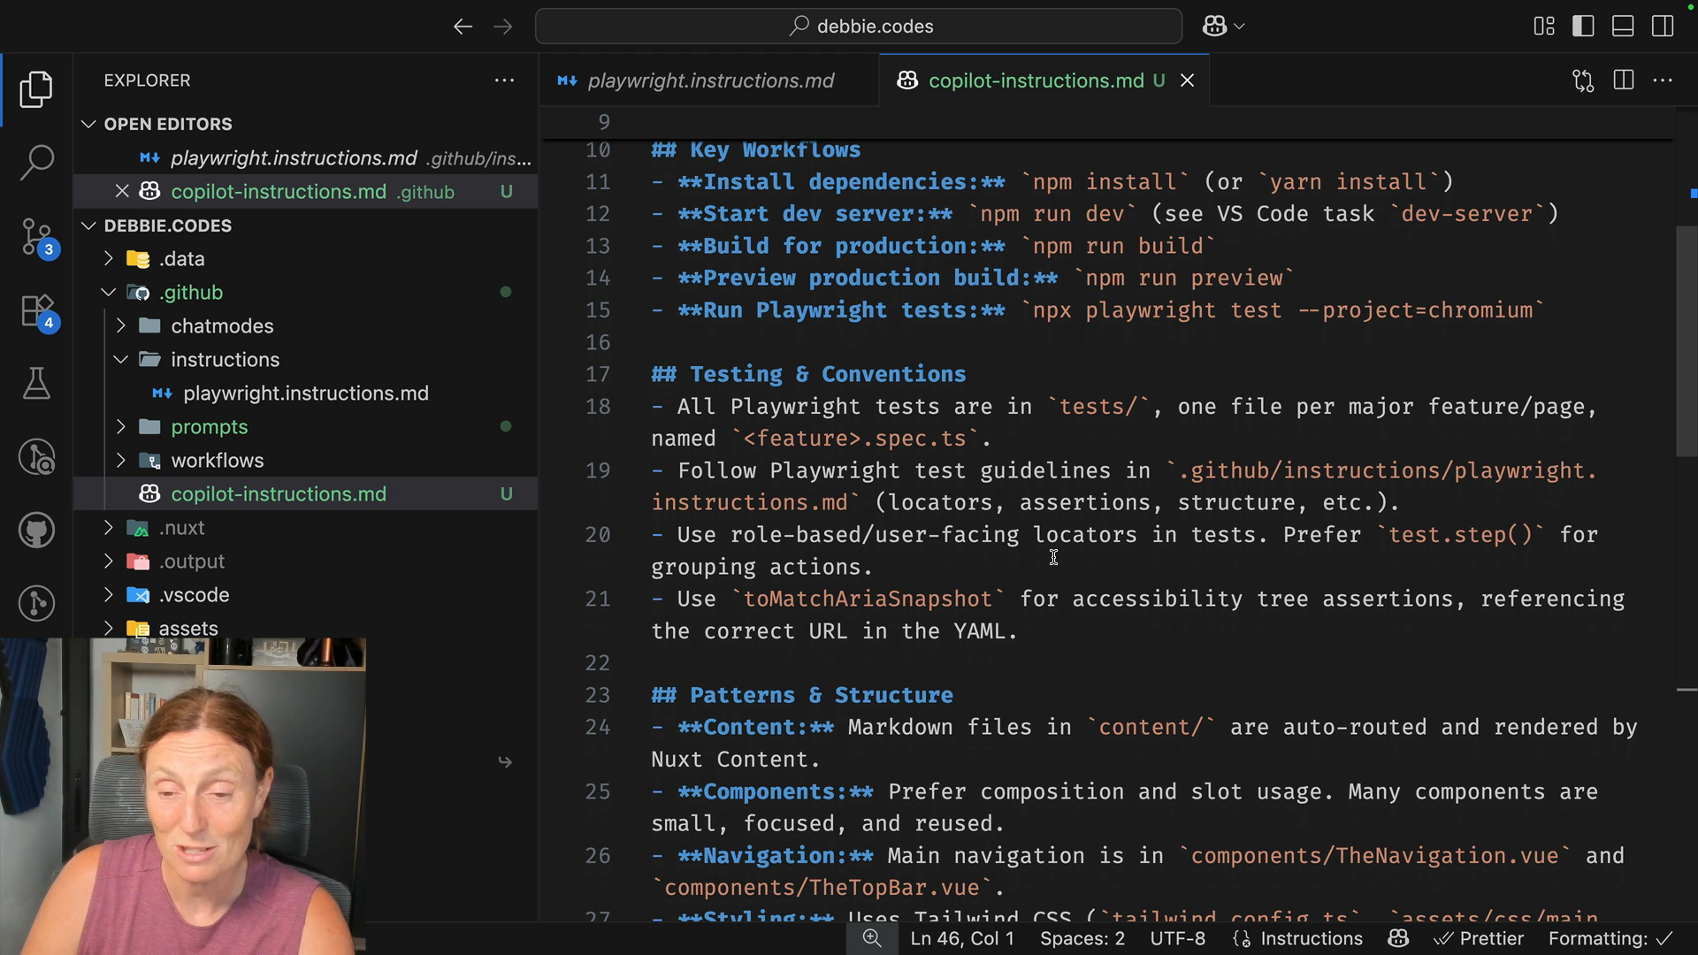
scroll("down", 3)
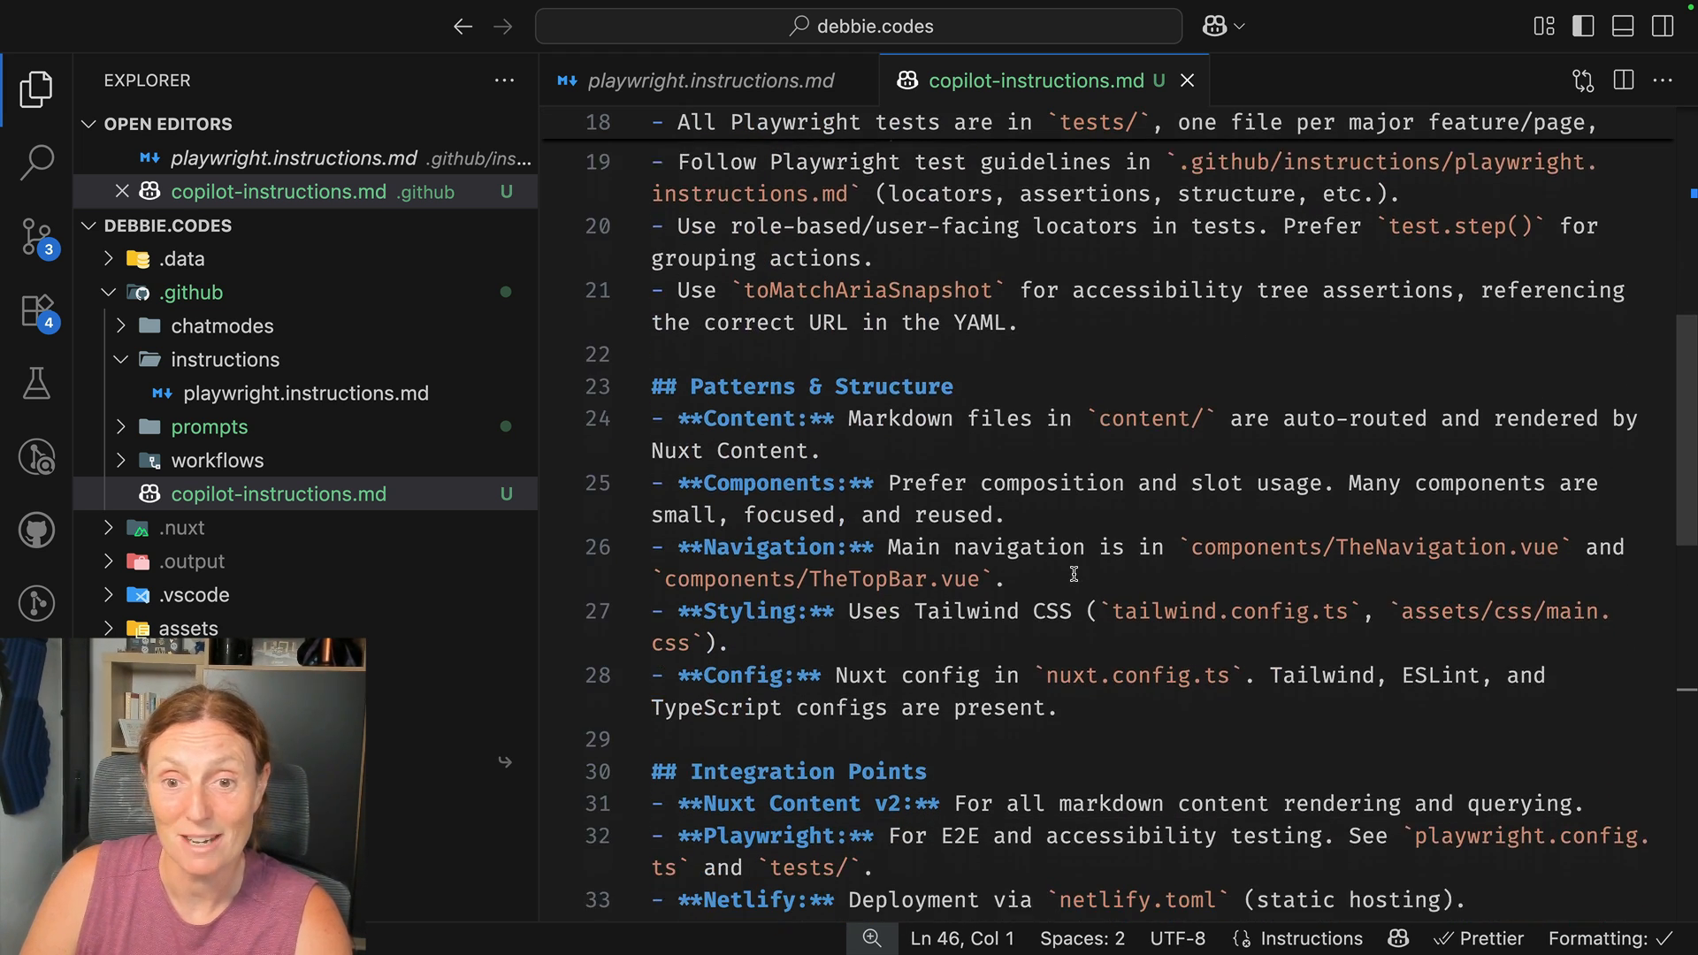
scroll("down", 3)
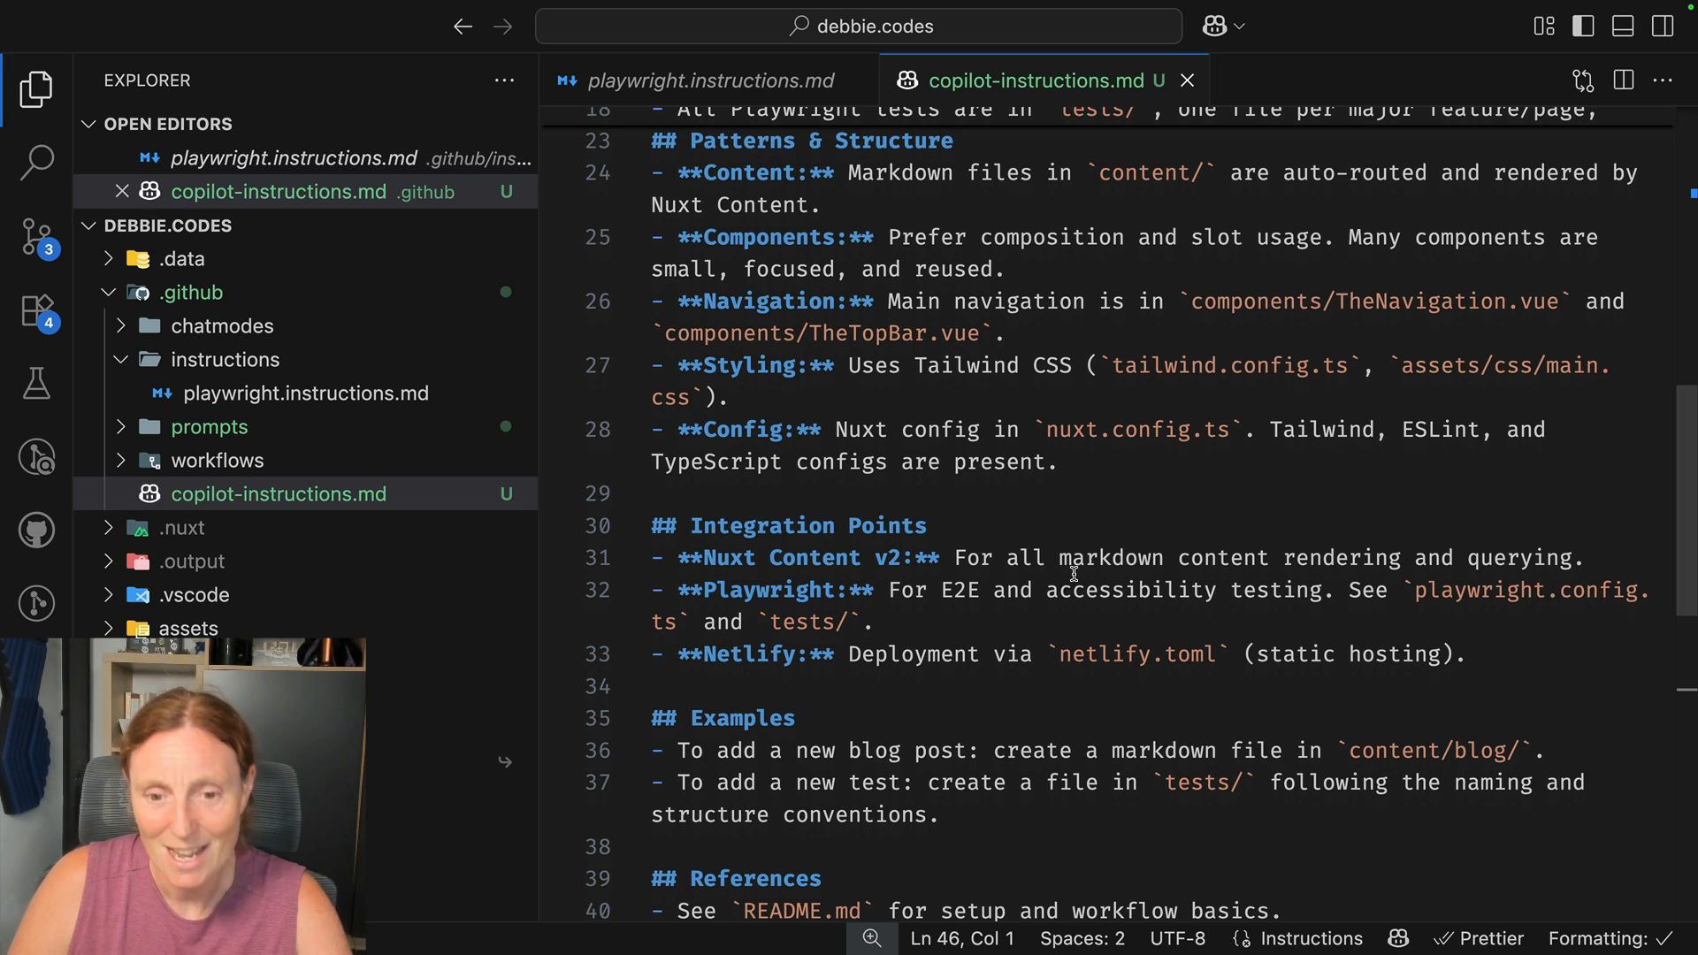
scroll("down", 3)
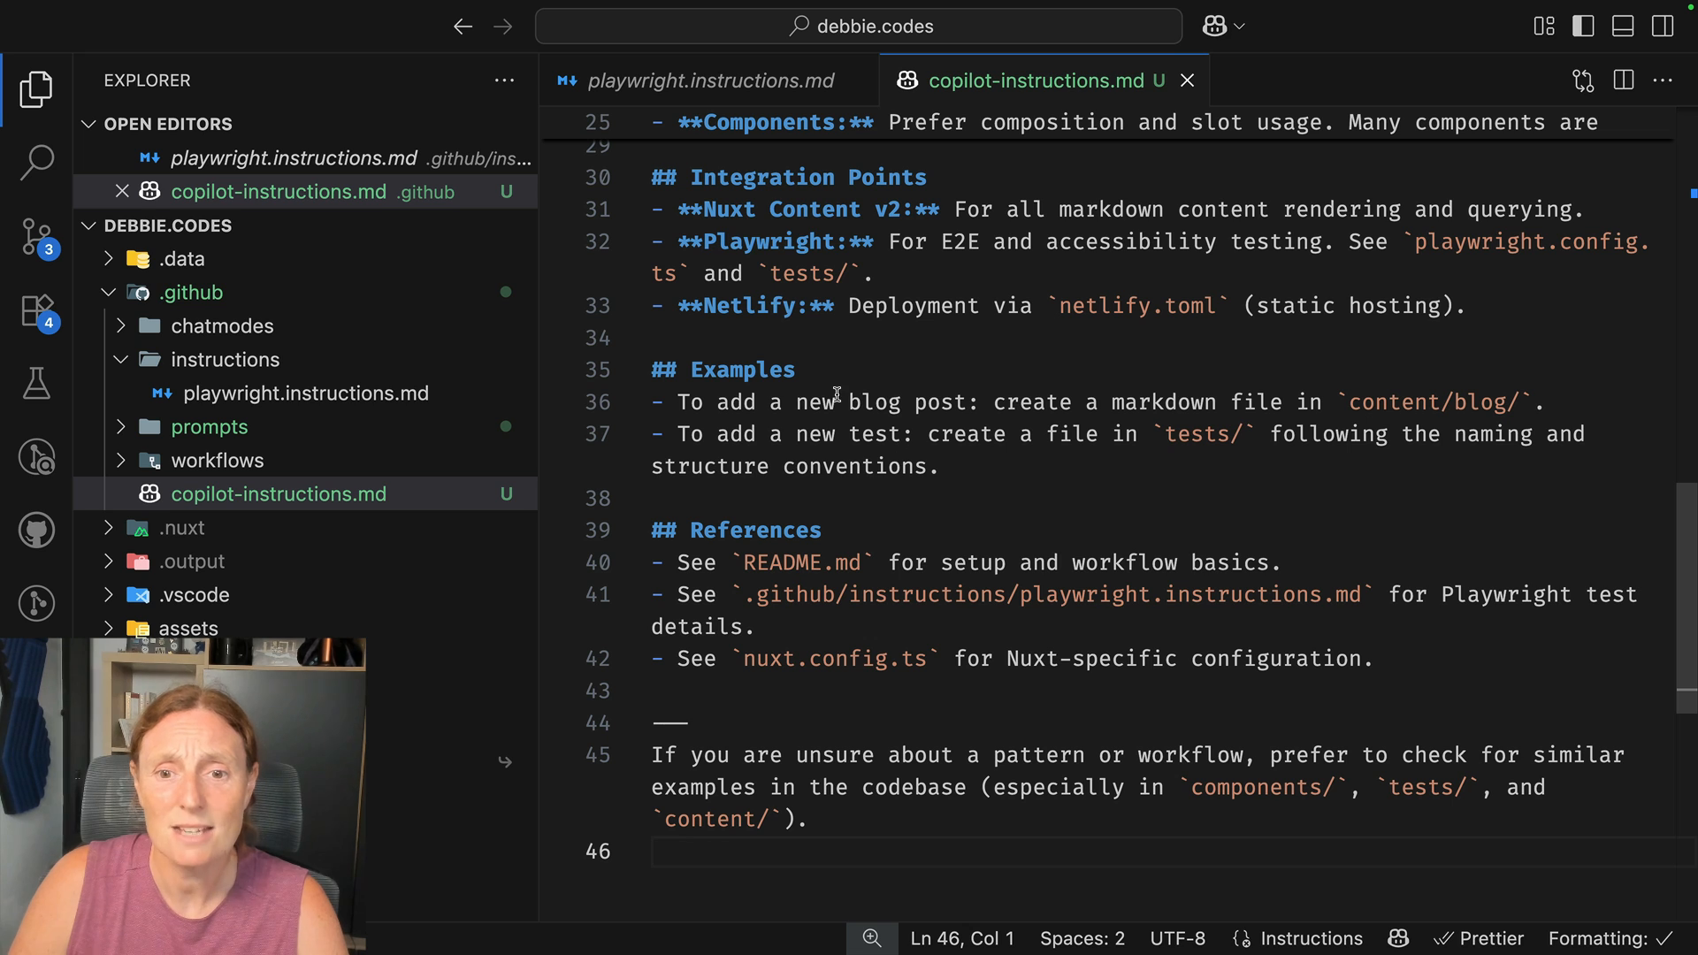
mouse_move(1381, 425)
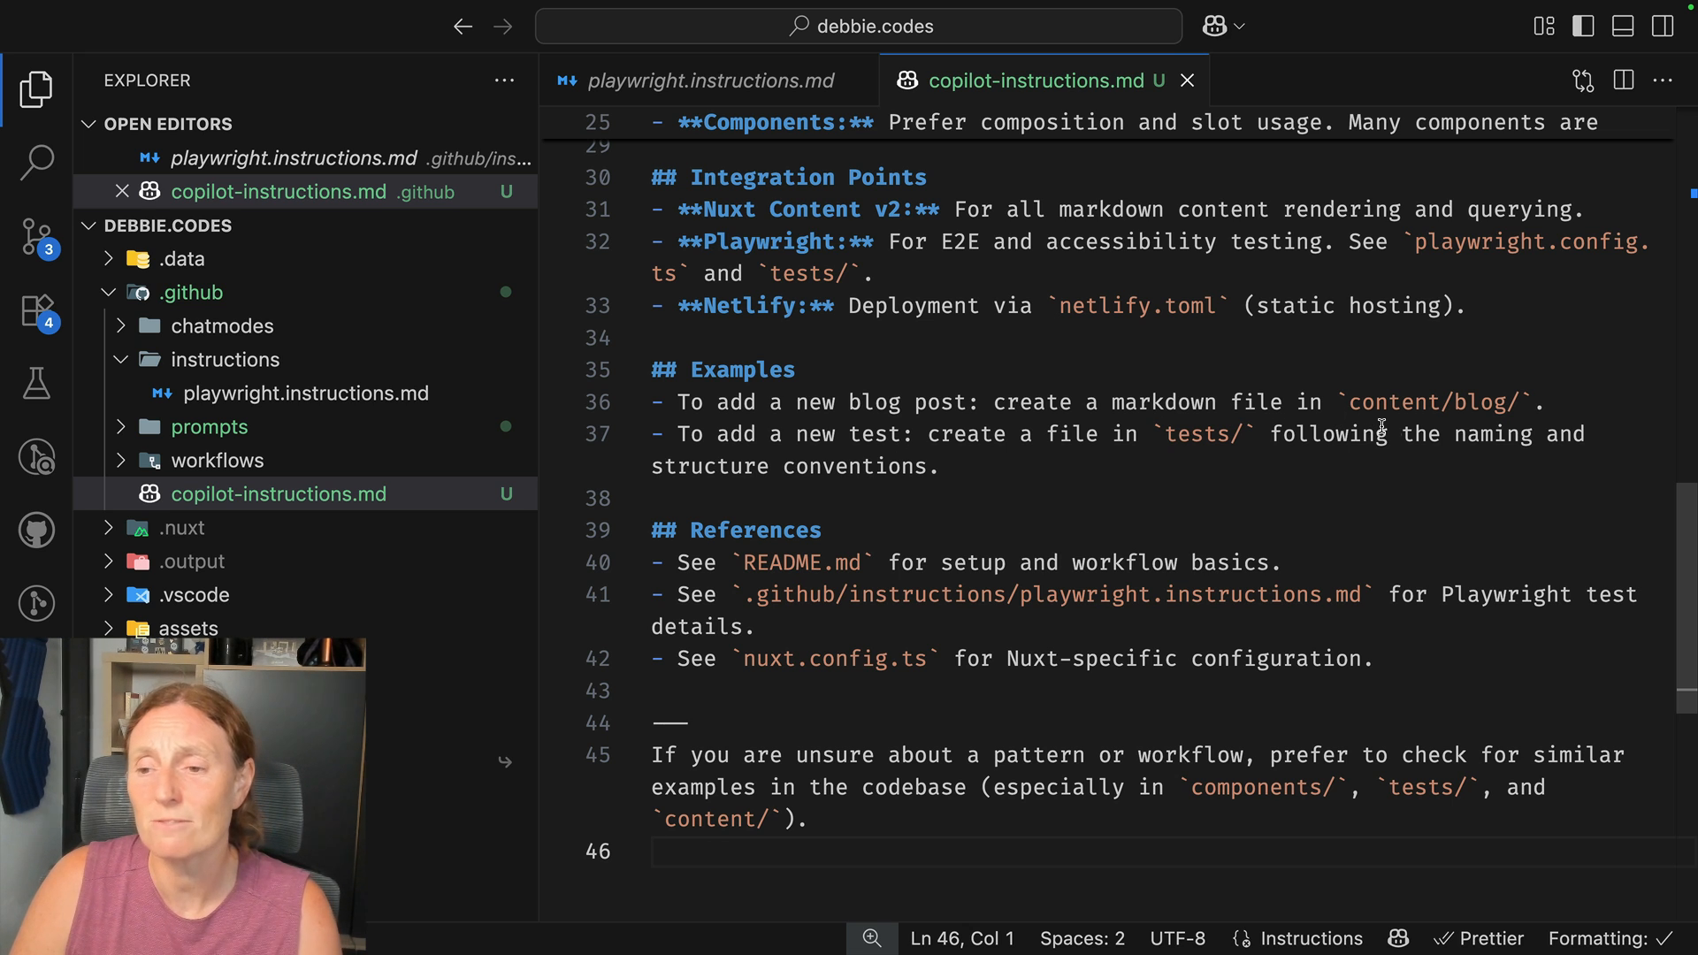
mouse_move(1191, 463)
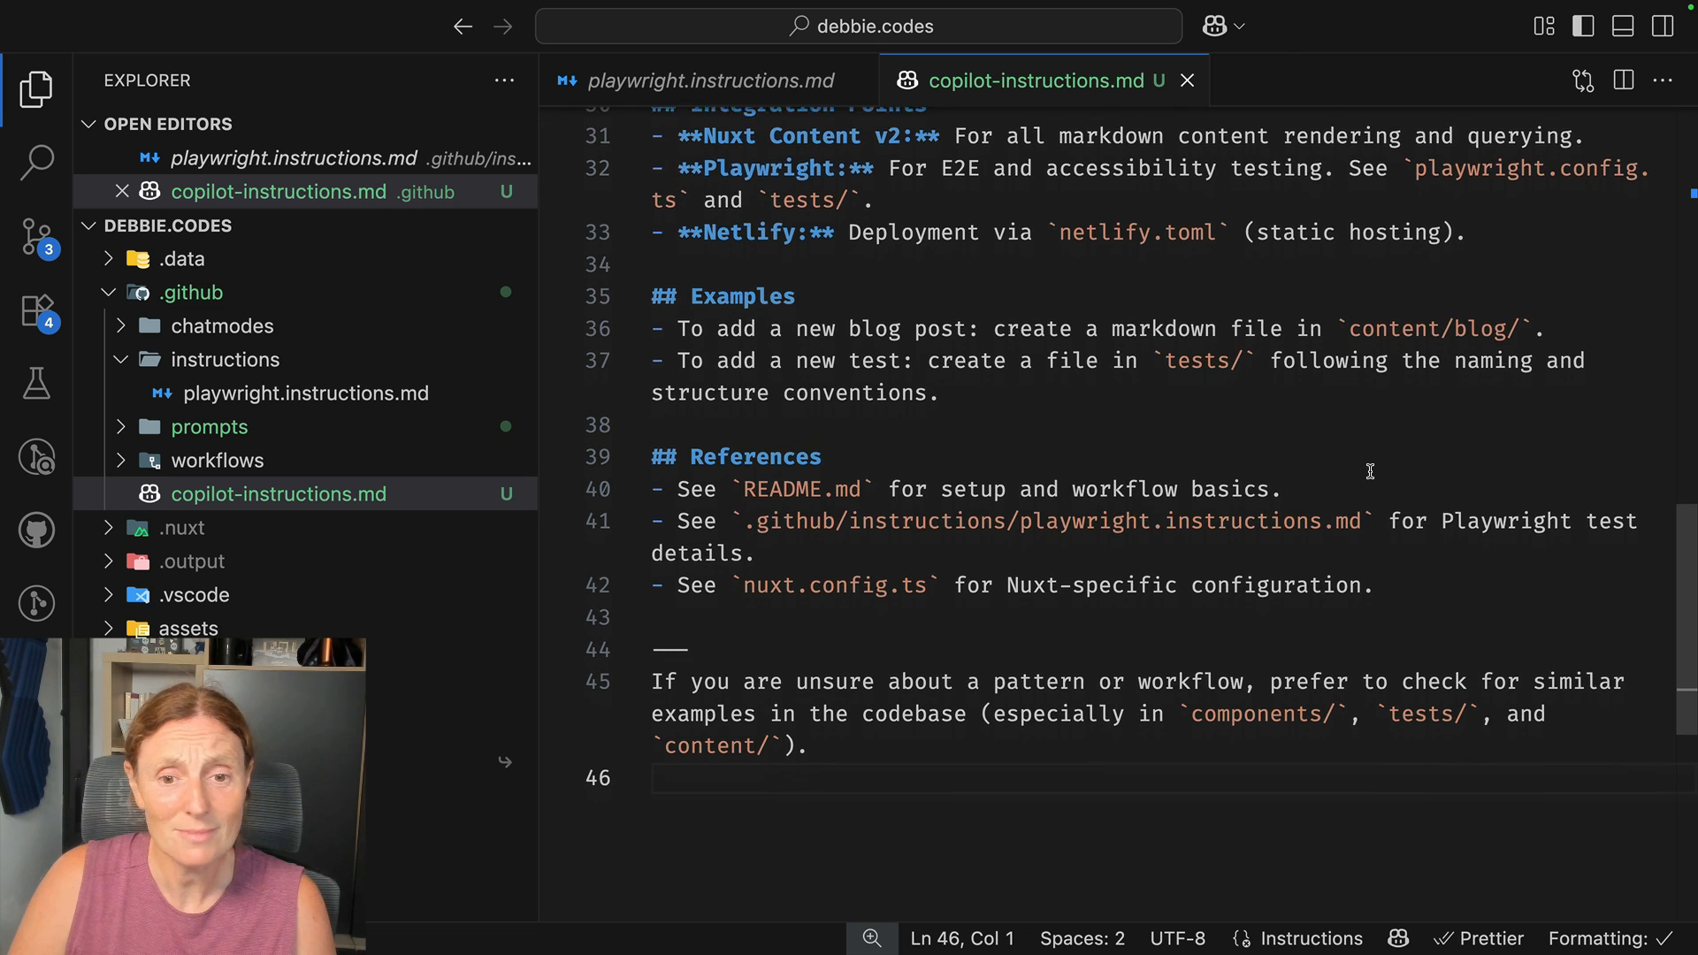
scroll("down", 3)
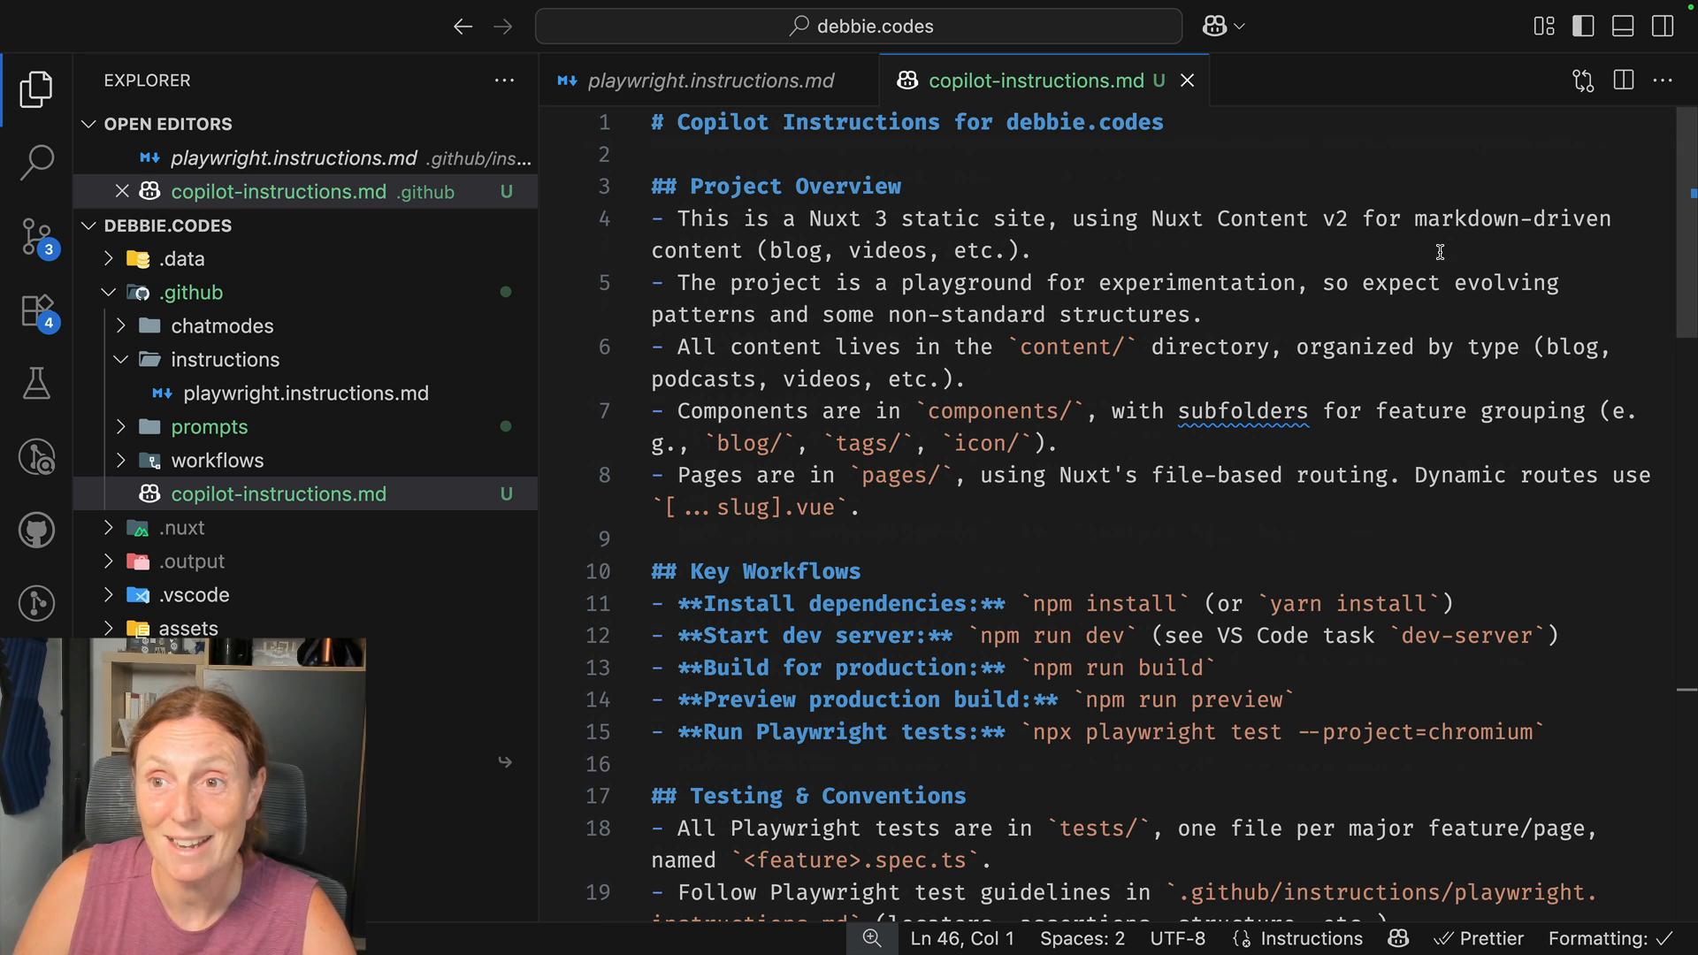
Reopen Copilot chat beside copilot-instructions.md and show the gear customisation menu
left_click(1239, 25)
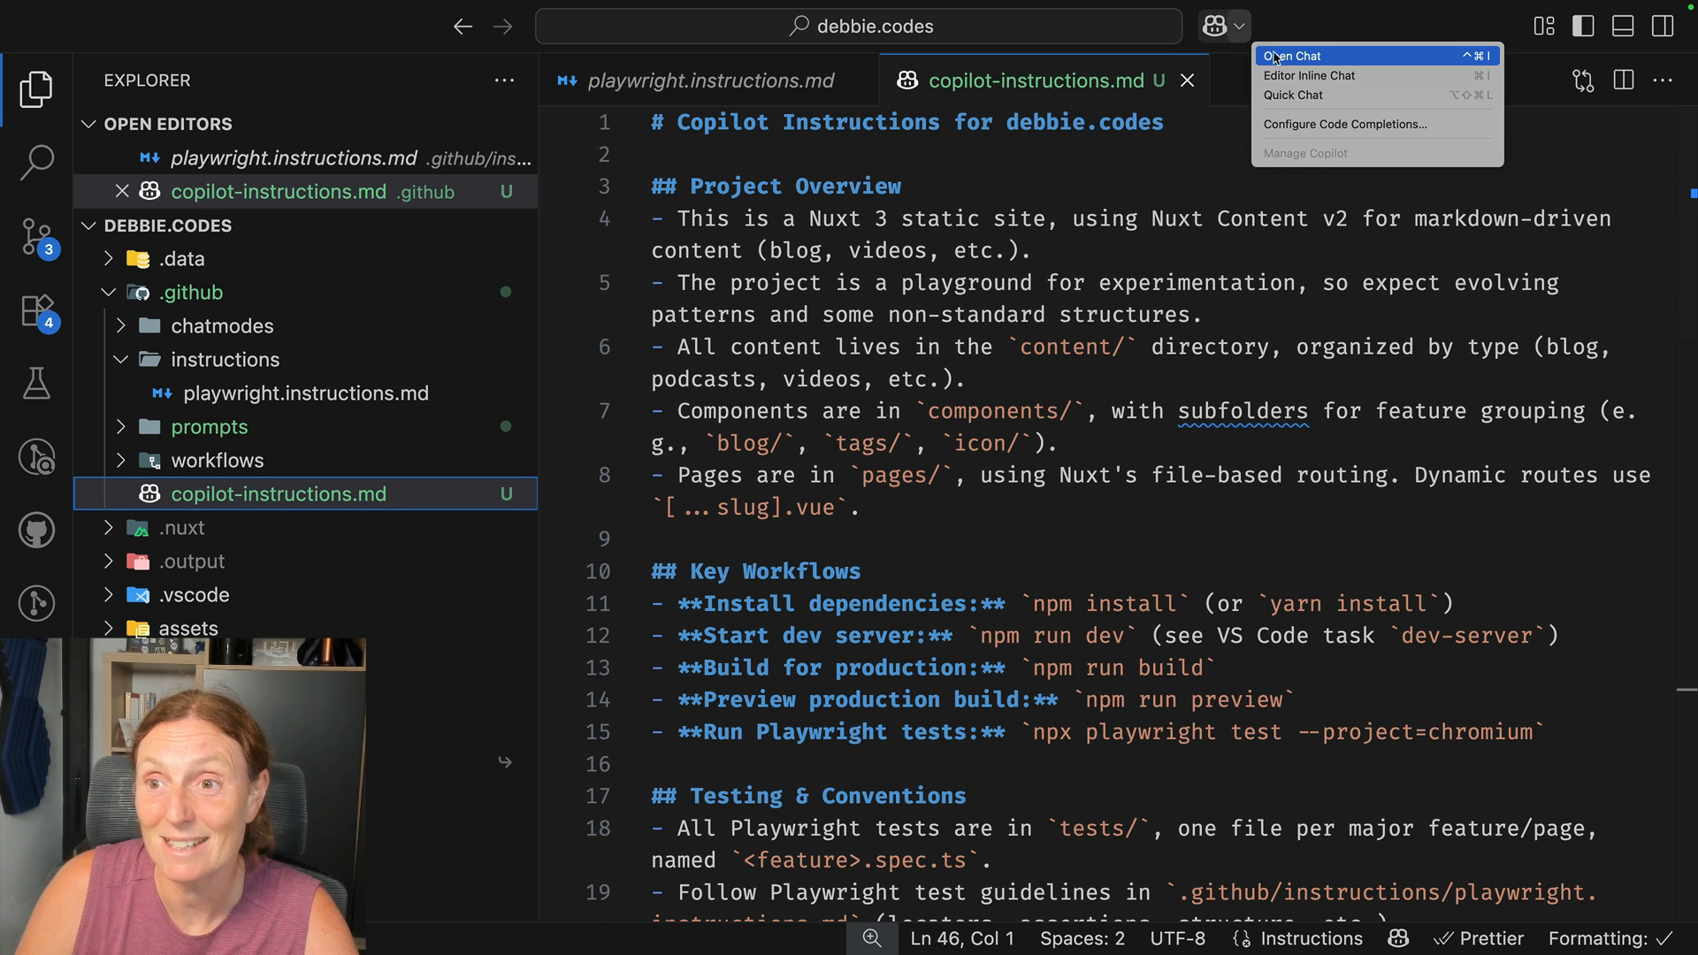
left_click(1292, 55)
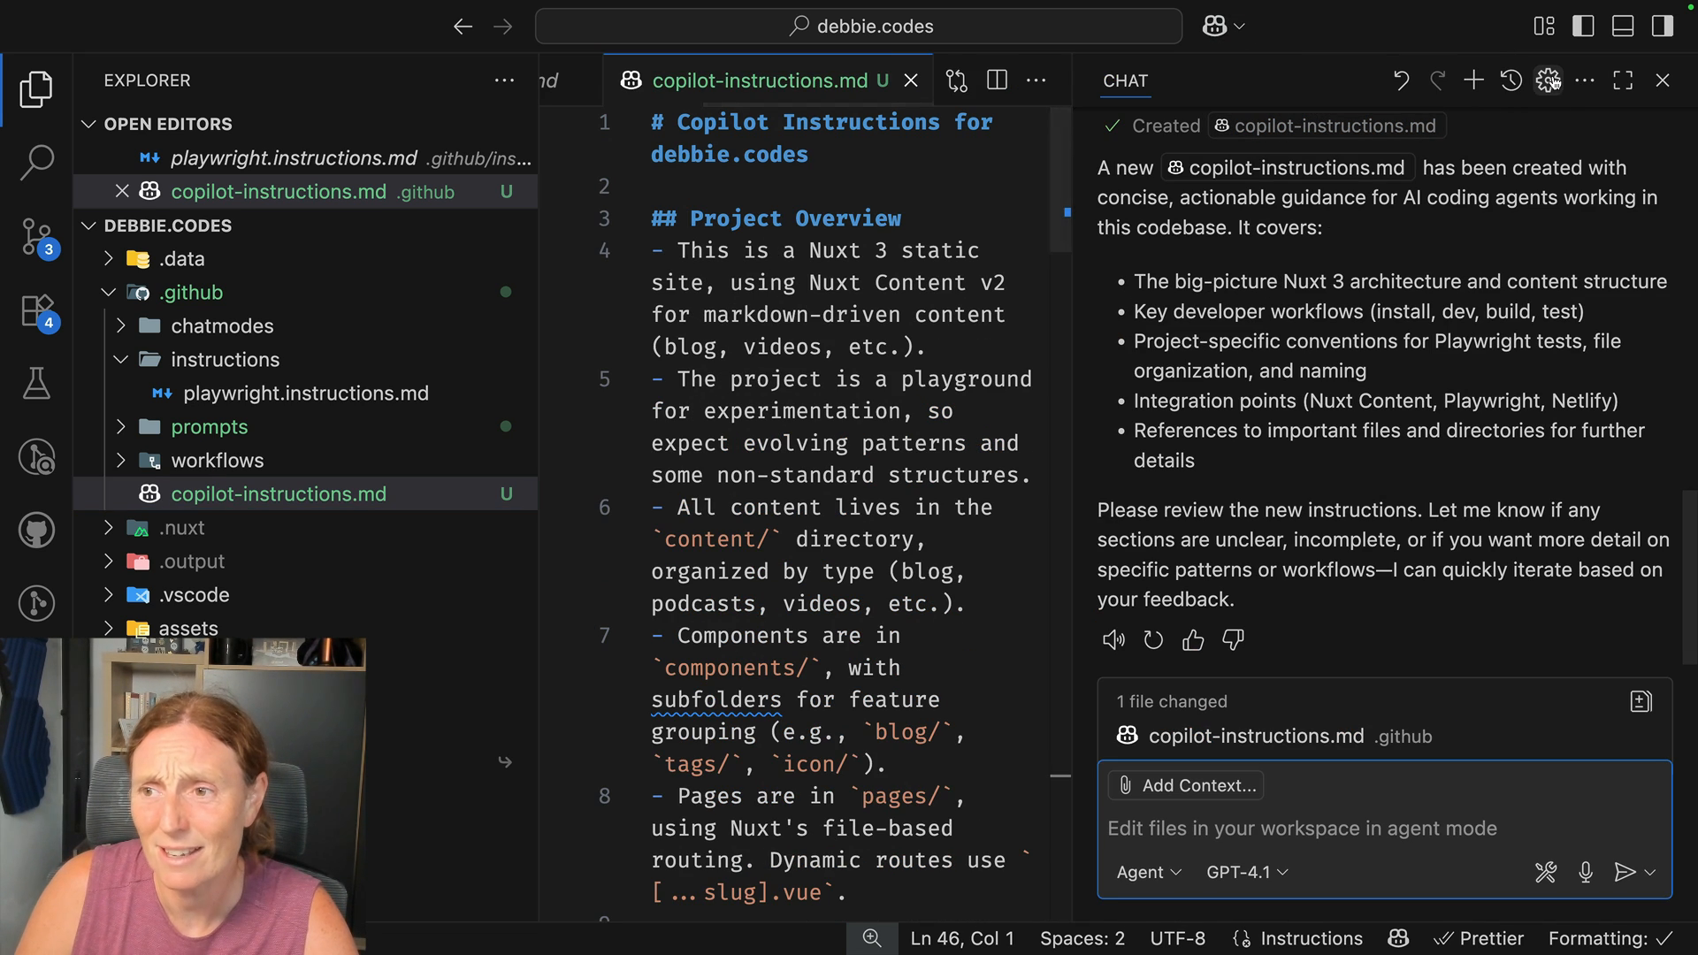
left_click(1549, 81)
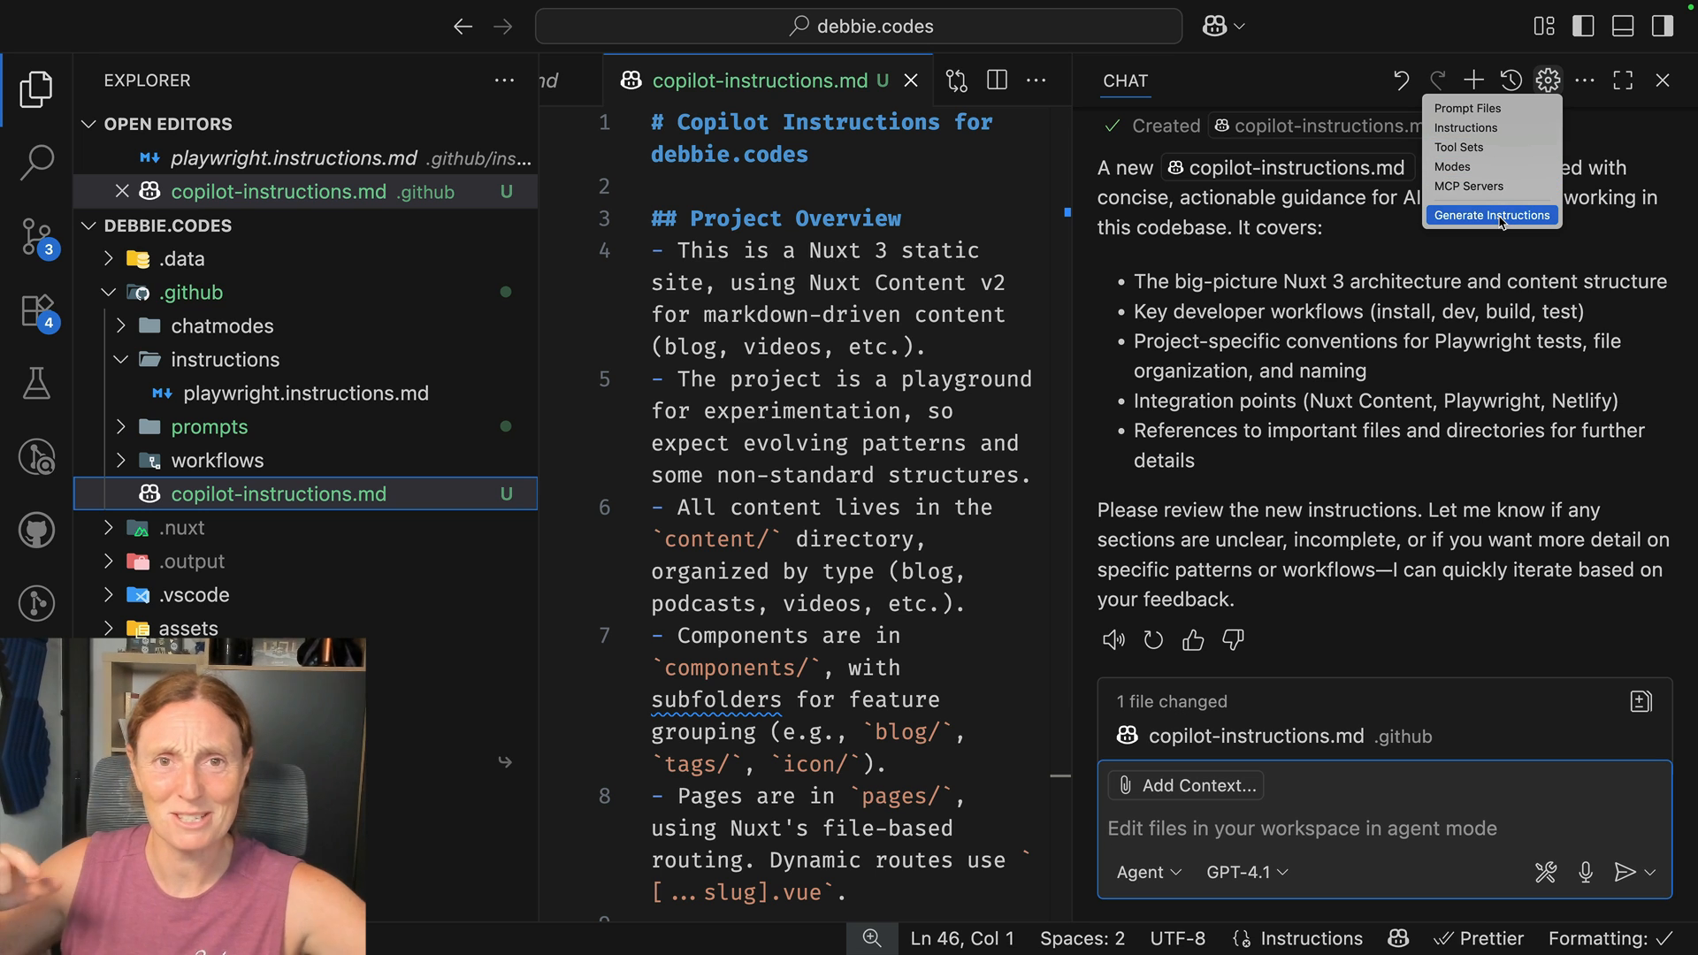